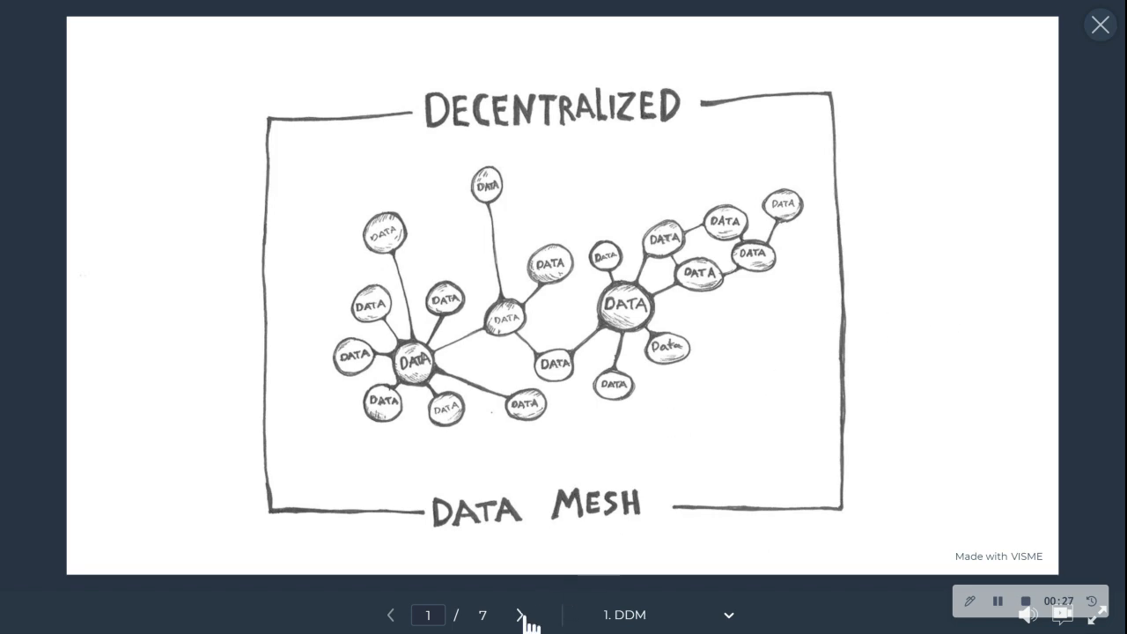
# Advance the player to slide 2, the disordered vs centralized vs decentralized comparison.
pyautogui.click(519, 615)
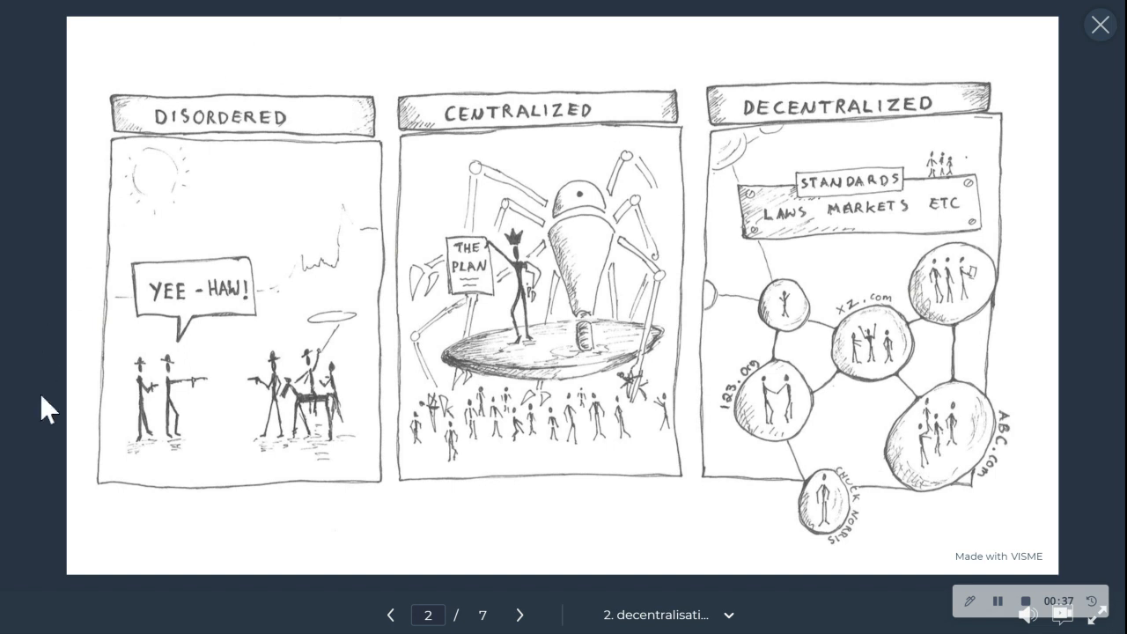
pyautogui.moveTo(247, 238)
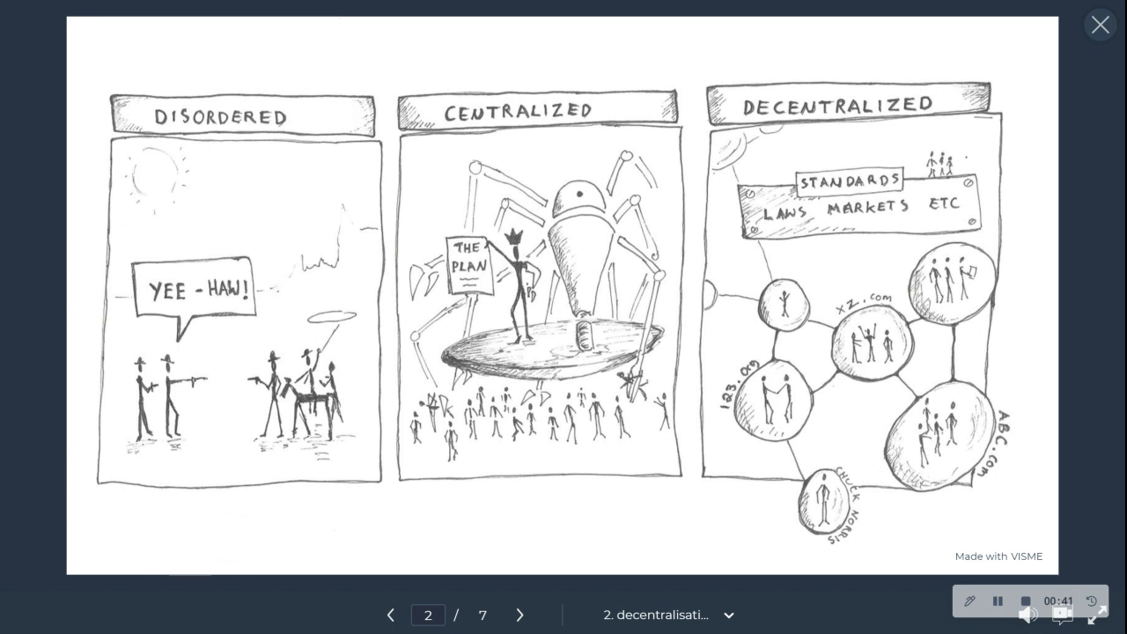
pyautogui.moveTo(218, 395)
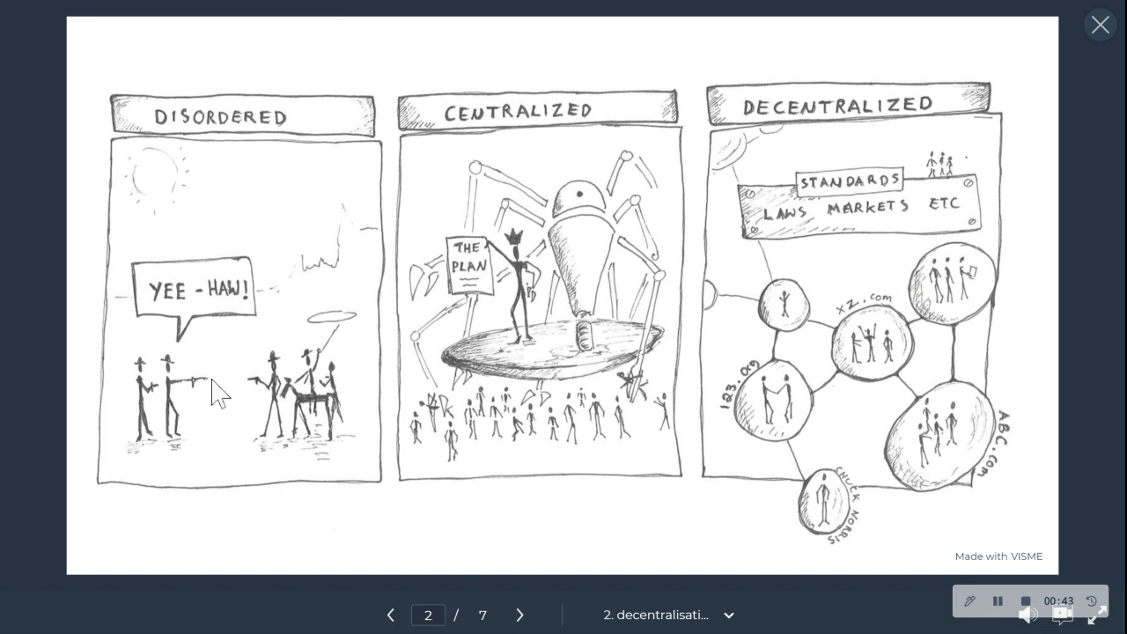
pyautogui.moveTo(180, 325)
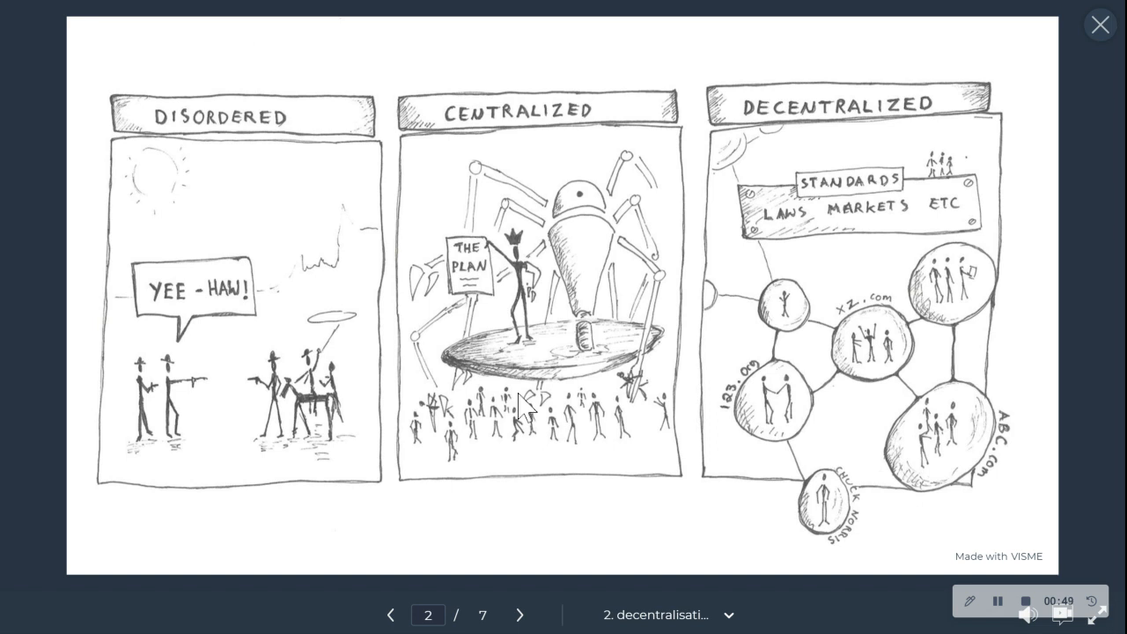
pyautogui.moveTo(649, 232)
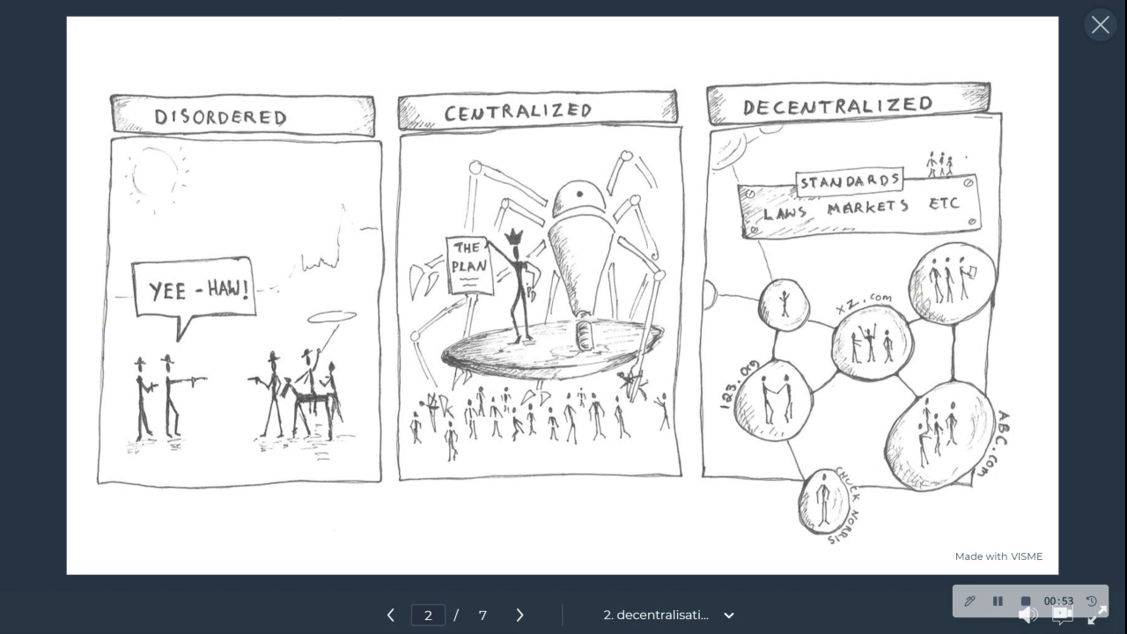
pyautogui.moveTo(504, 283)
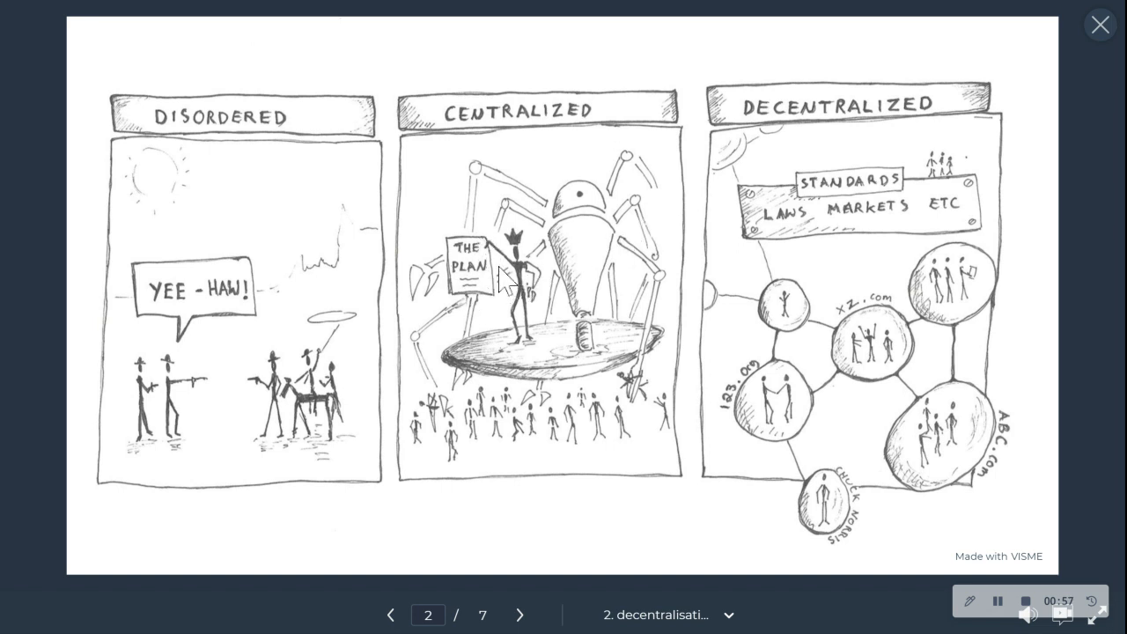
pyautogui.moveTo(490, 268)
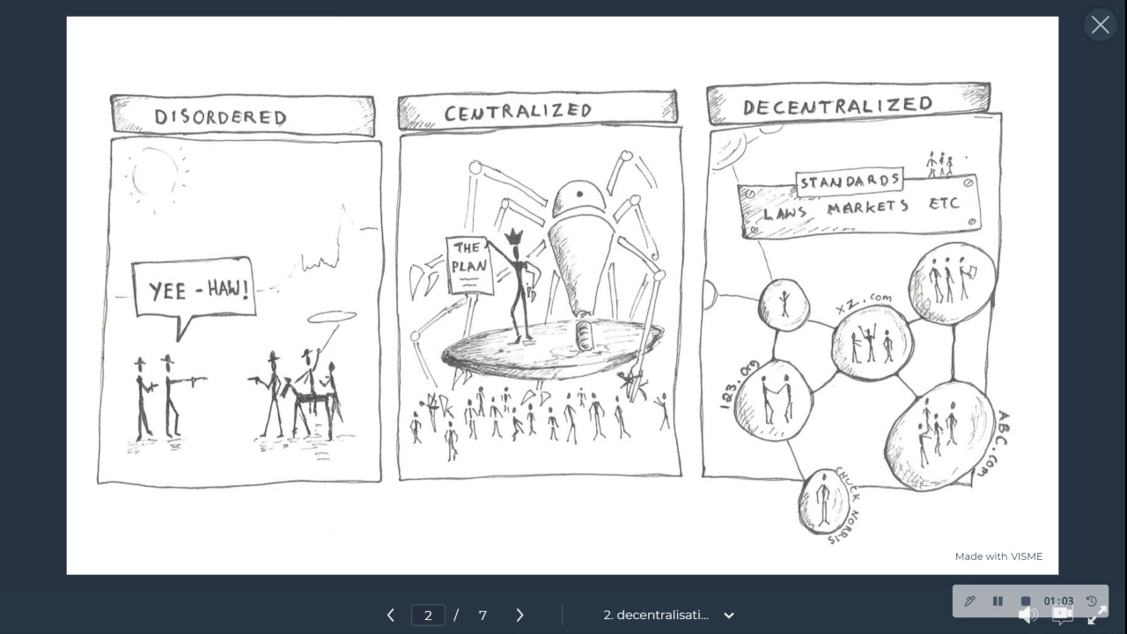
pyautogui.moveTo(795, 196)
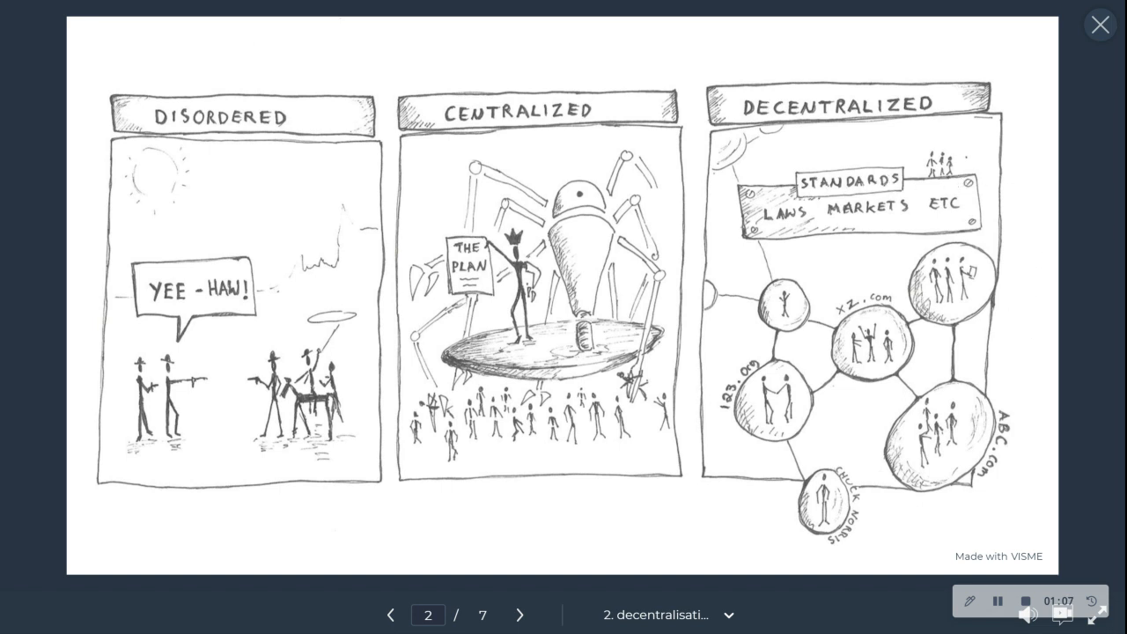
pyautogui.moveTo(795, 227)
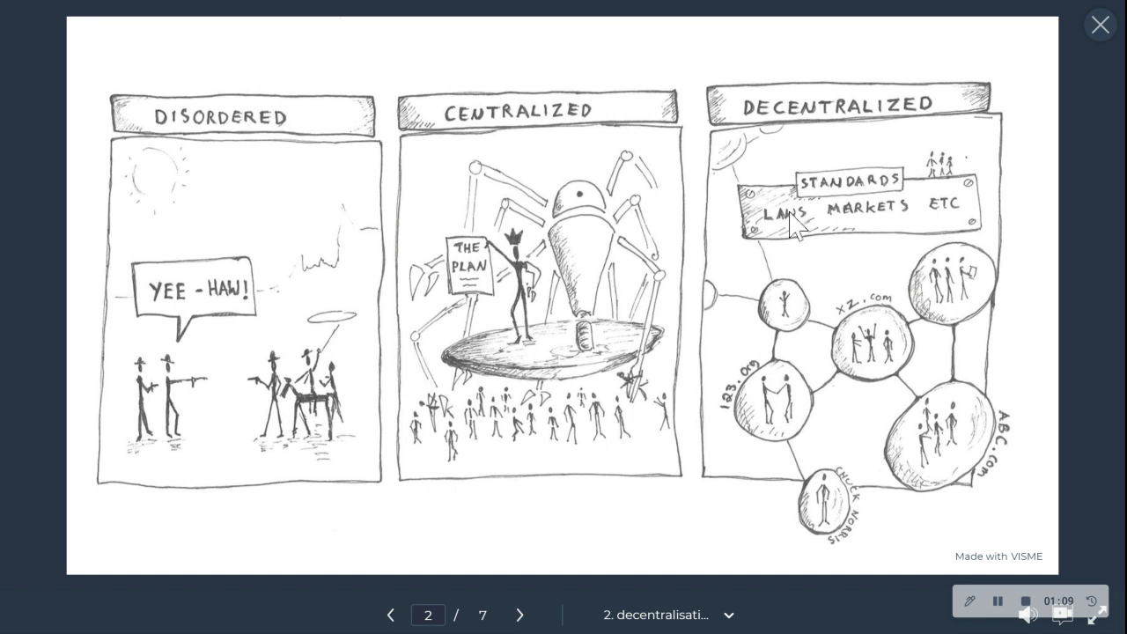
pyautogui.moveTo(912, 250)
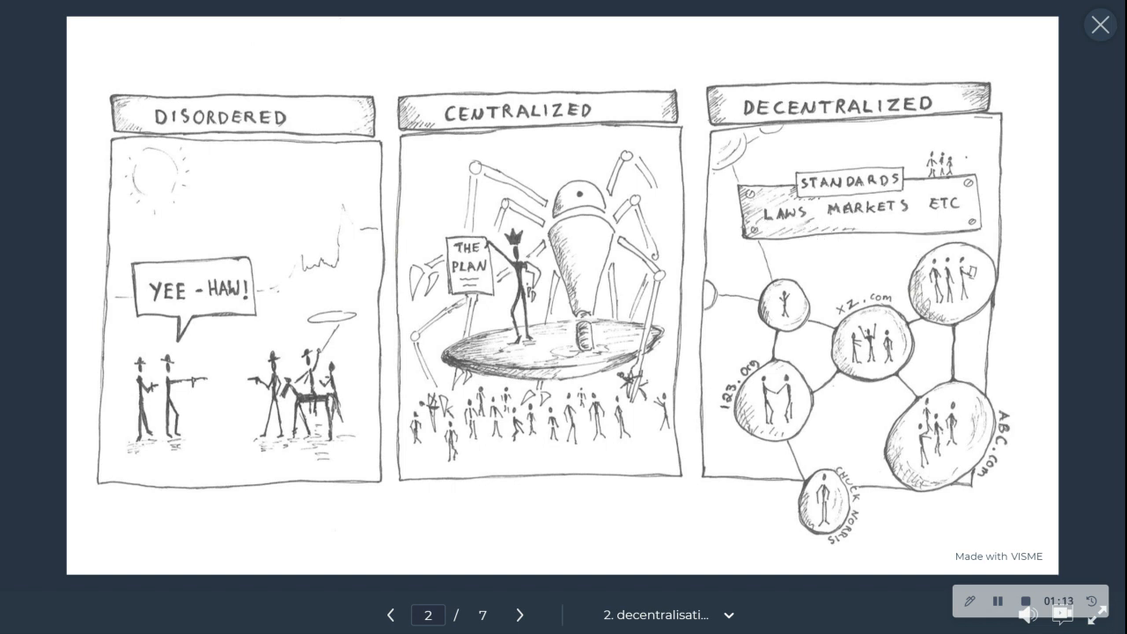
pyautogui.moveTo(810, 324)
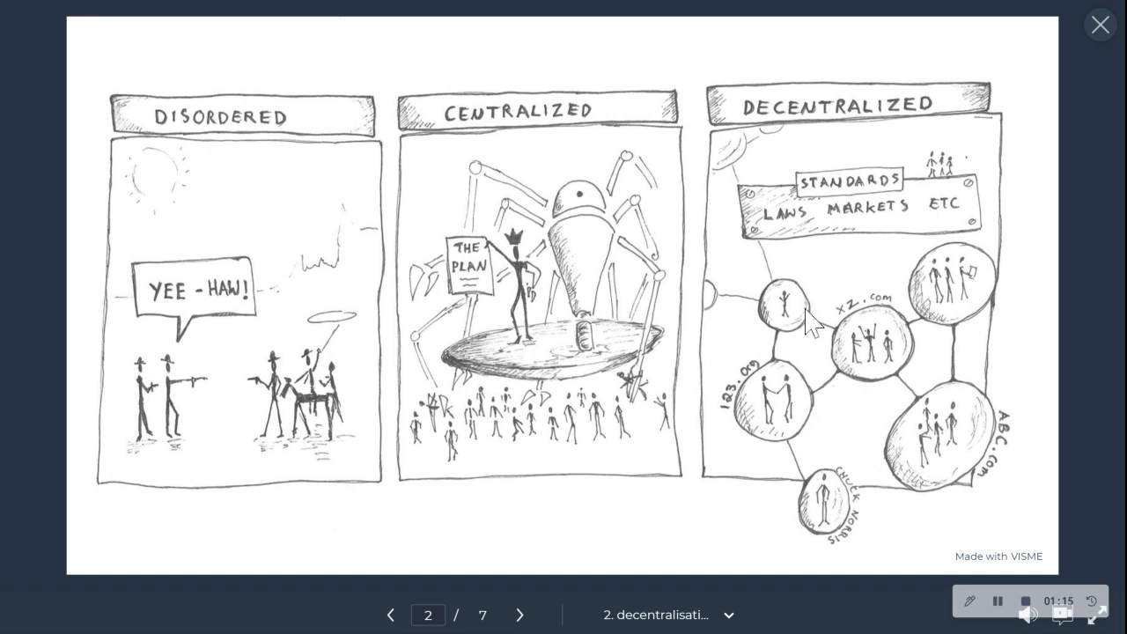
pyautogui.moveTo(942, 384)
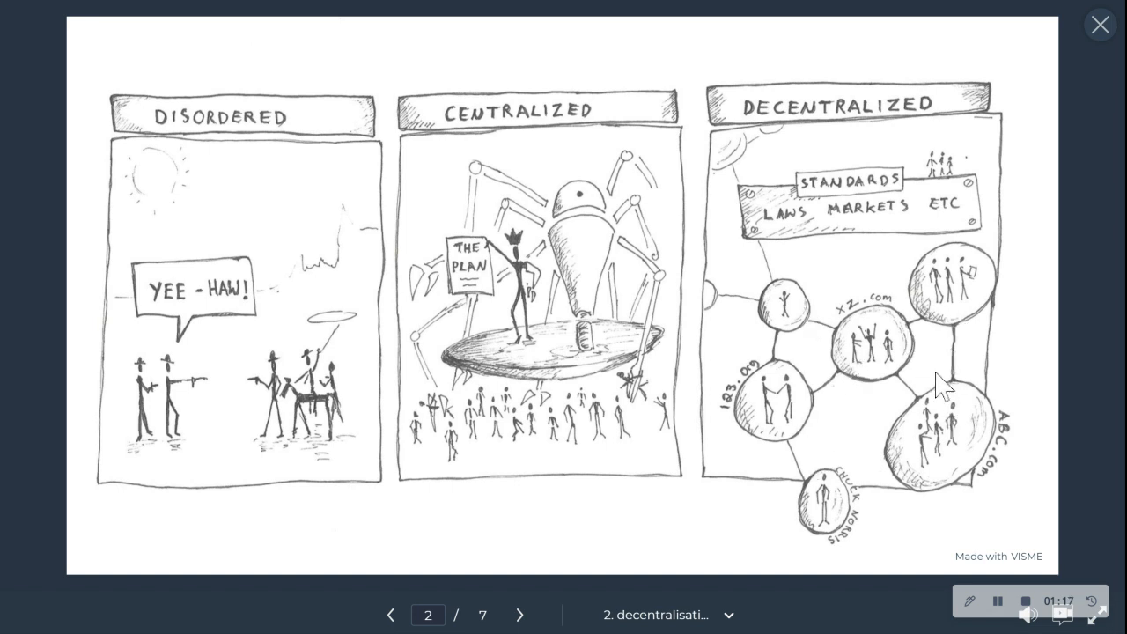
pyautogui.moveTo(940, 407)
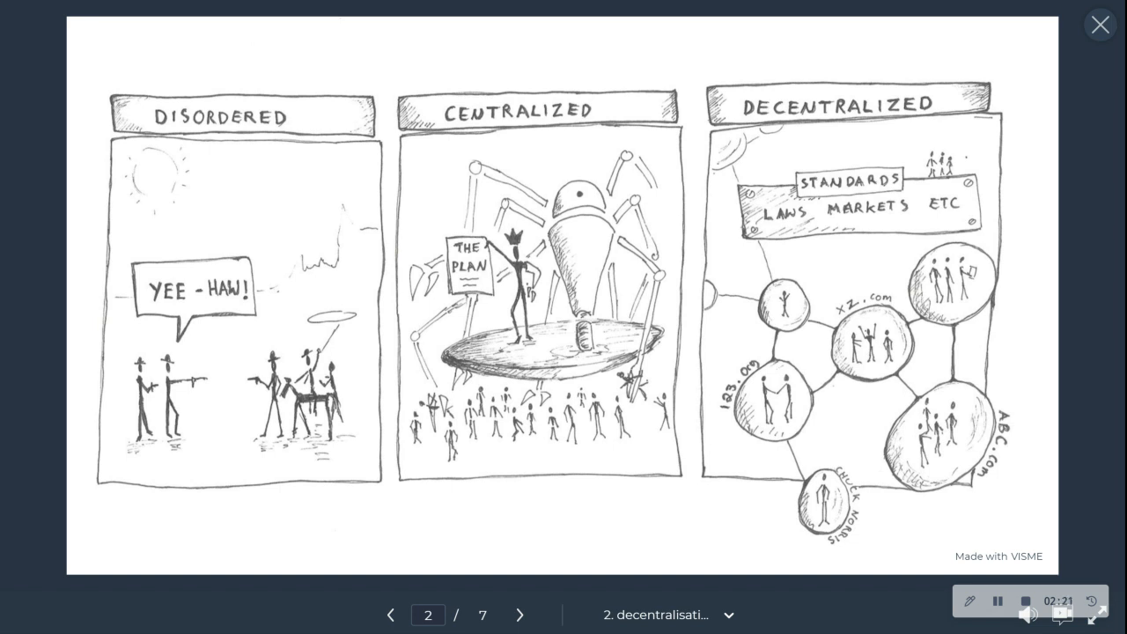
pyautogui.moveTo(743, 625)
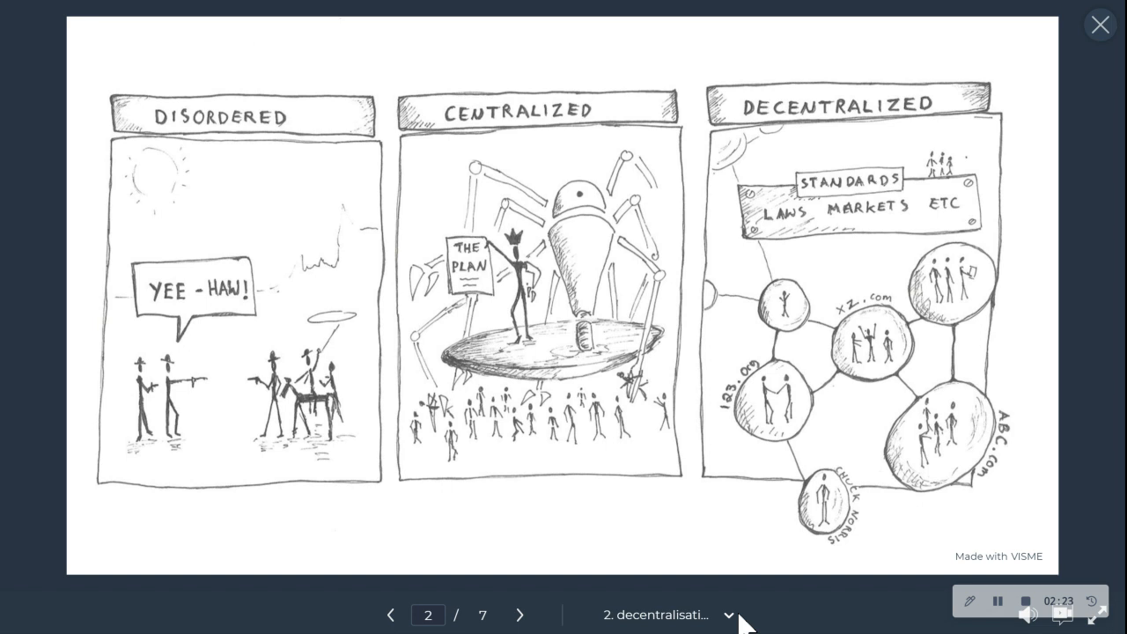
pyautogui.moveTo(1044, 295)
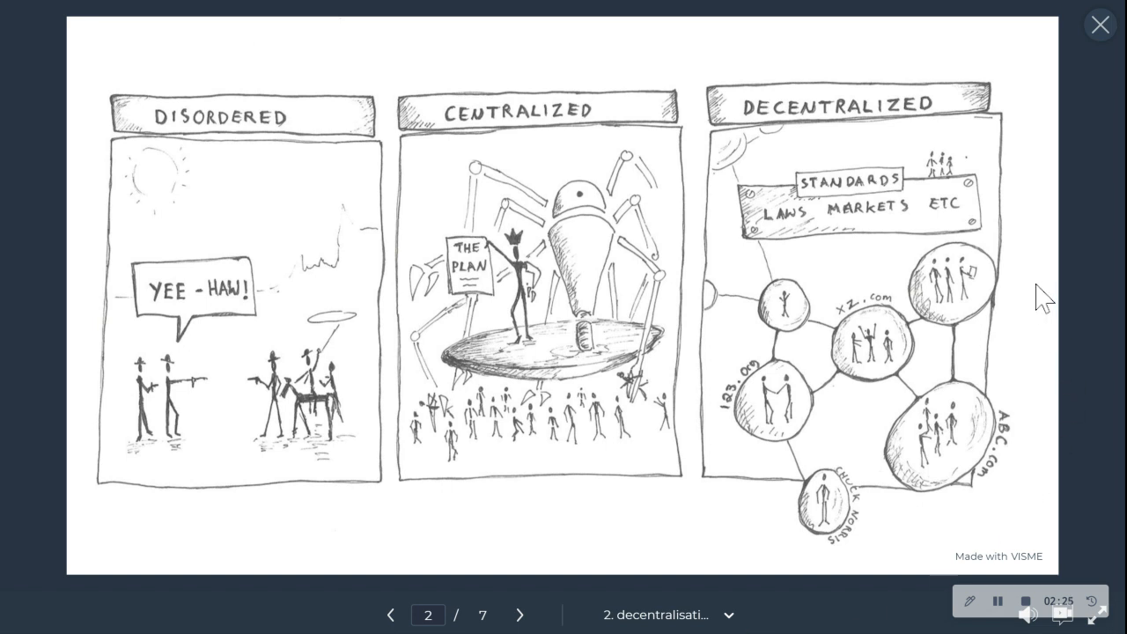
pyautogui.moveTo(940, 390)
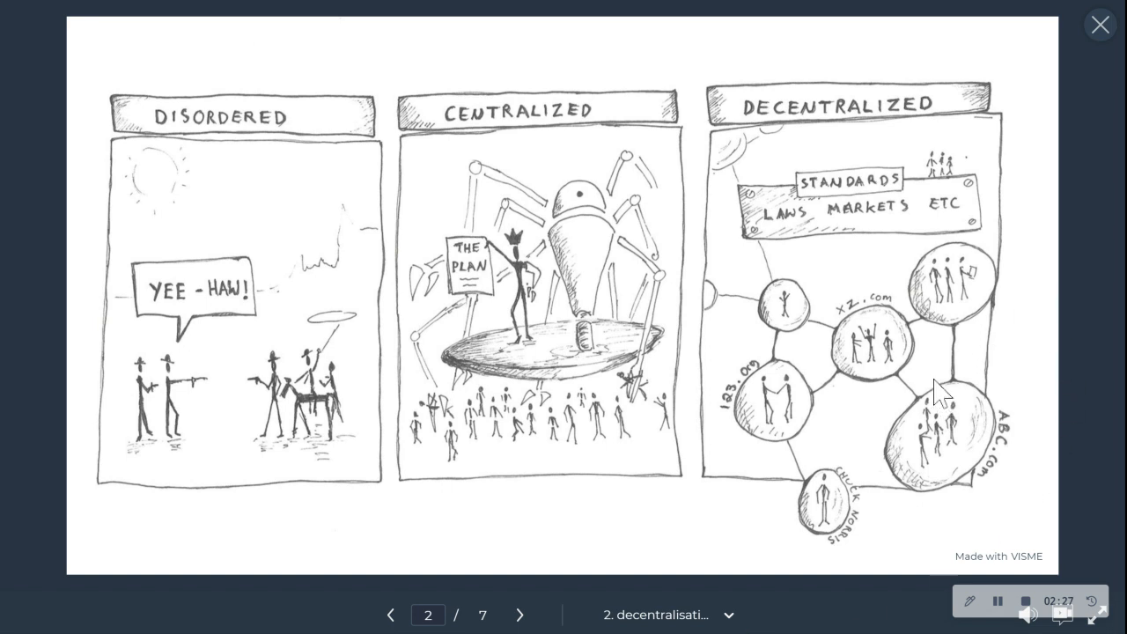
pyautogui.moveTo(891, 391)
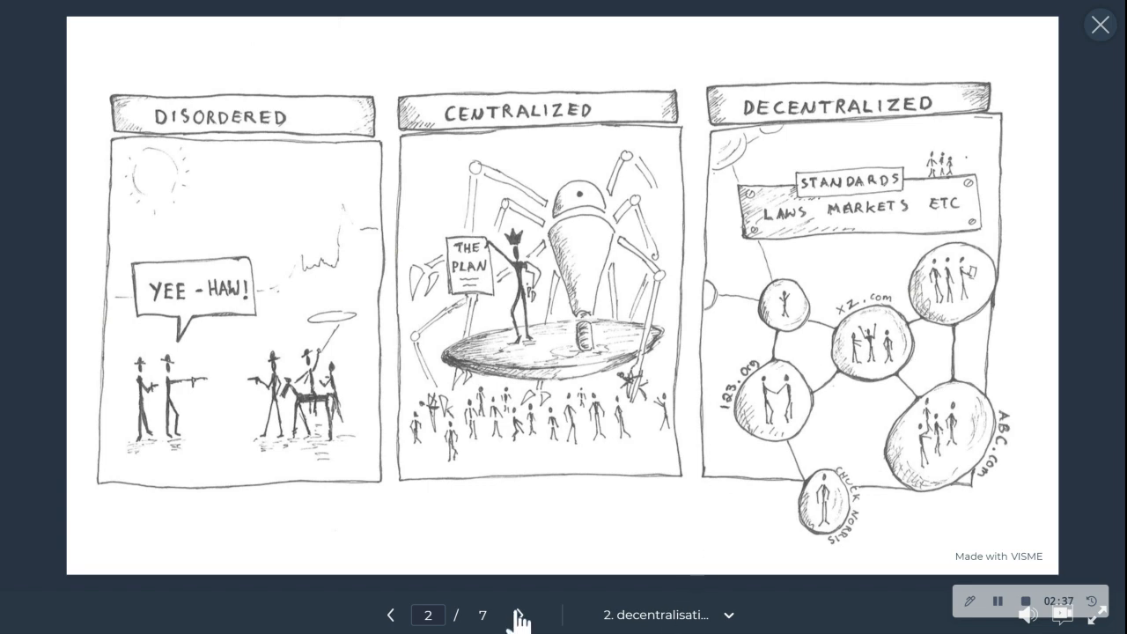
# Step through slide 3 to reach slide 4, the centralized data store sketch.
pyautogui.click(517, 614)
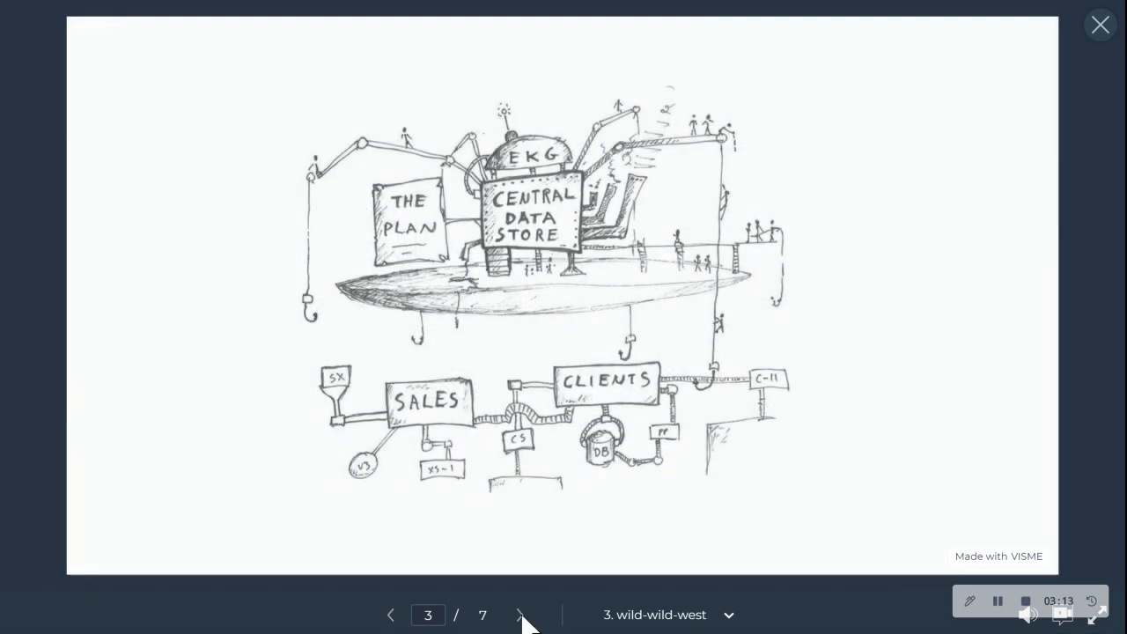
pyautogui.click(519, 615)
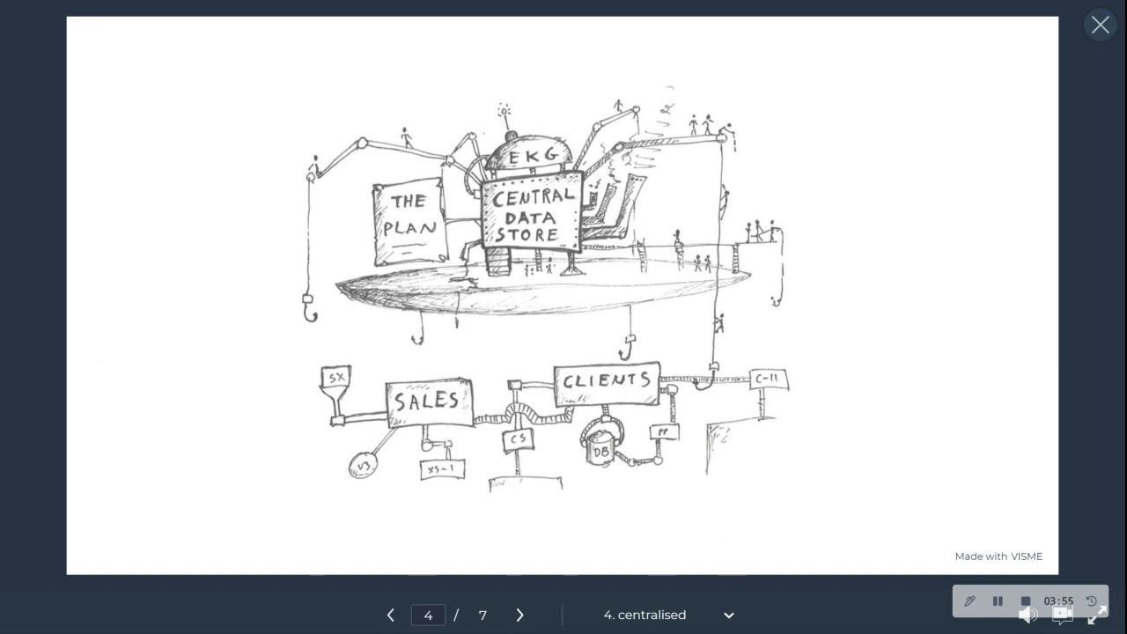
pyautogui.moveTo(562, 552)
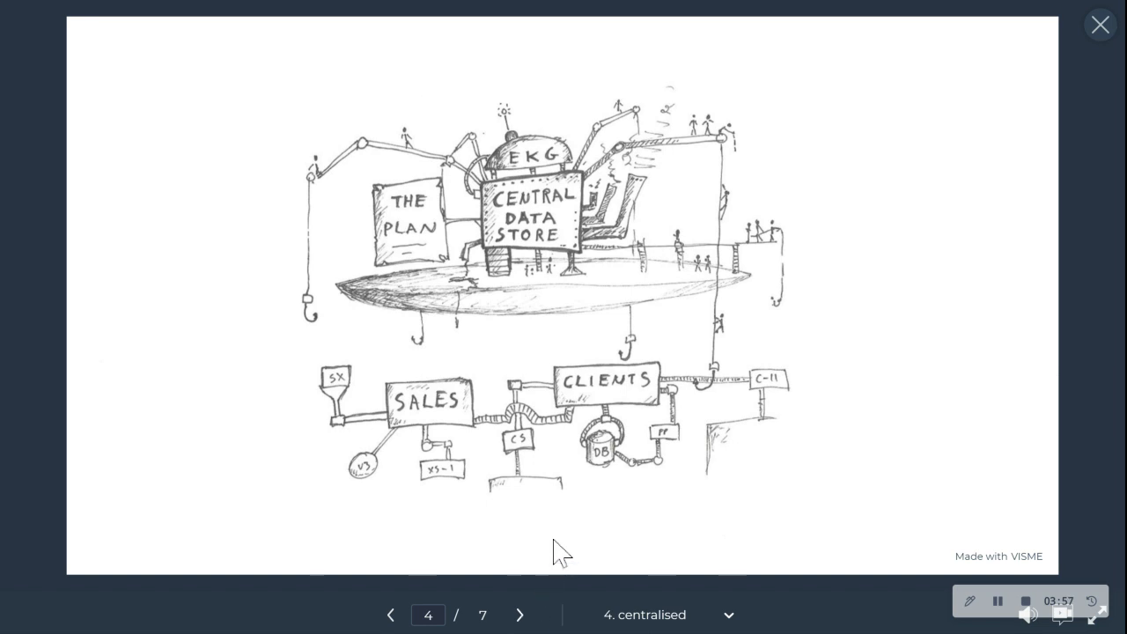
pyautogui.moveTo(697, 386)
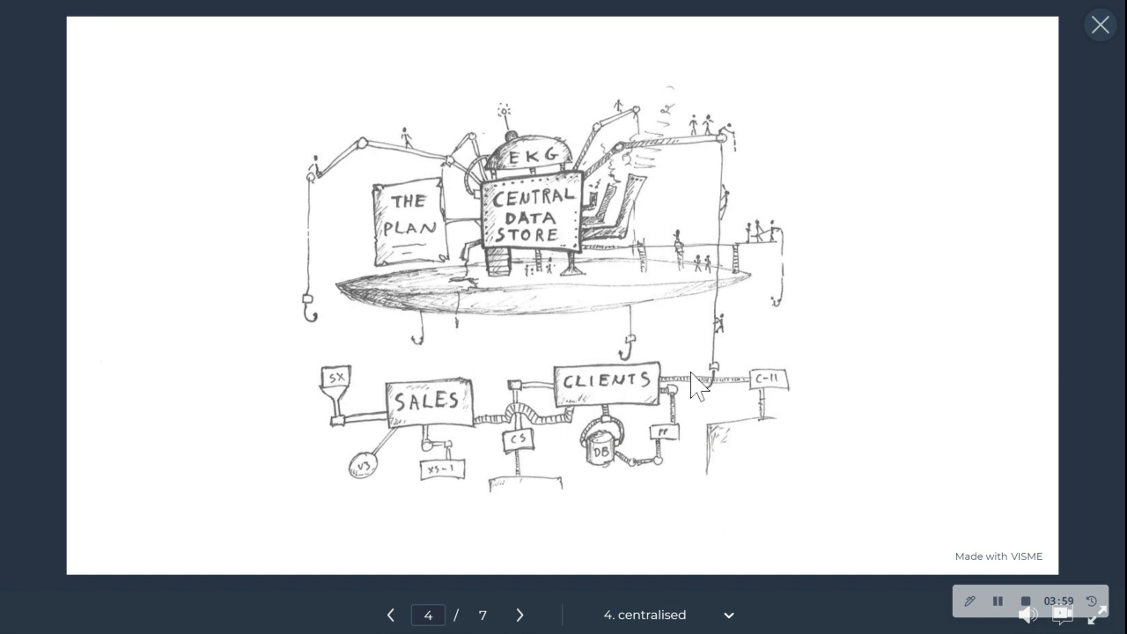
pyautogui.moveTo(402, 387)
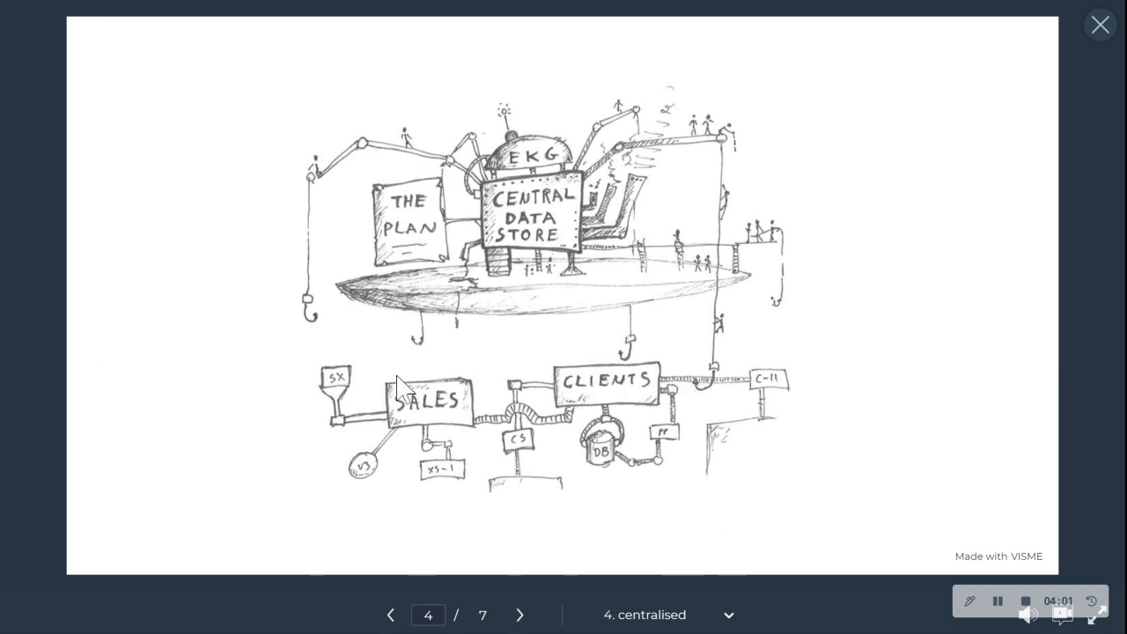
pyautogui.moveTo(567, 475)
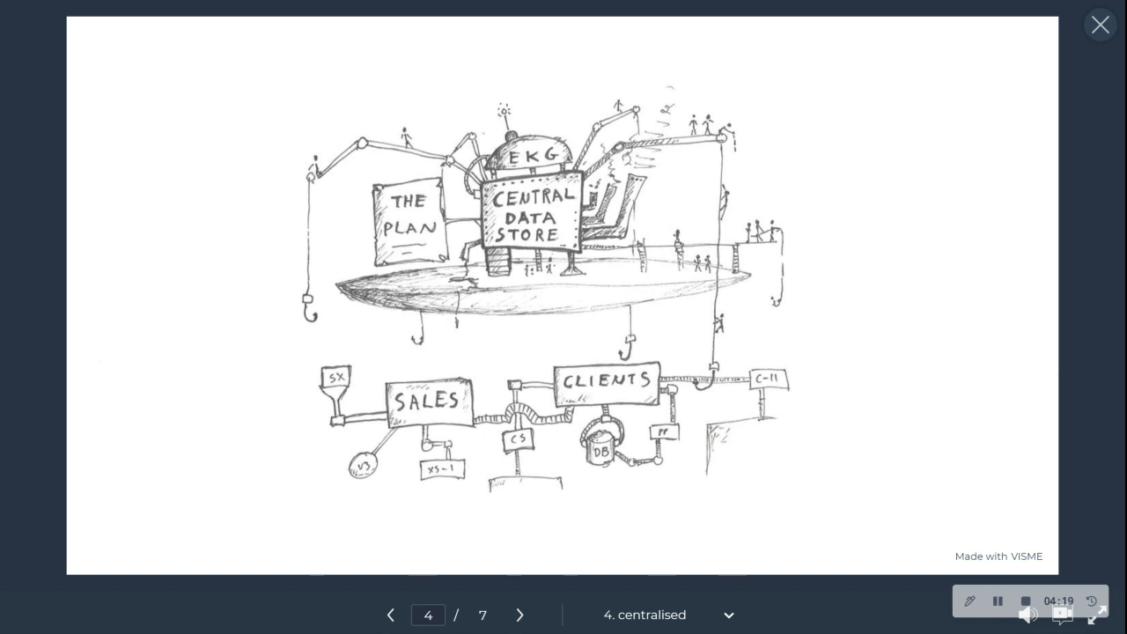
pyautogui.moveTo(540, 625)
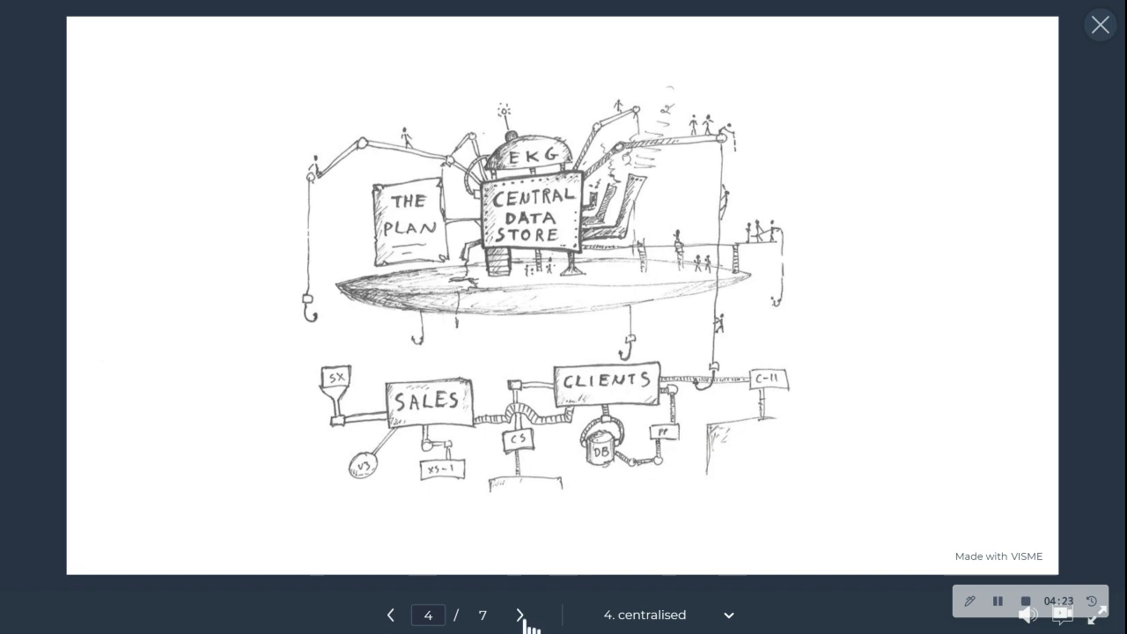
# Advance to slide 5, the decentralized sketch with data layer and AI data probe.
pyautogui.click(520, 615)
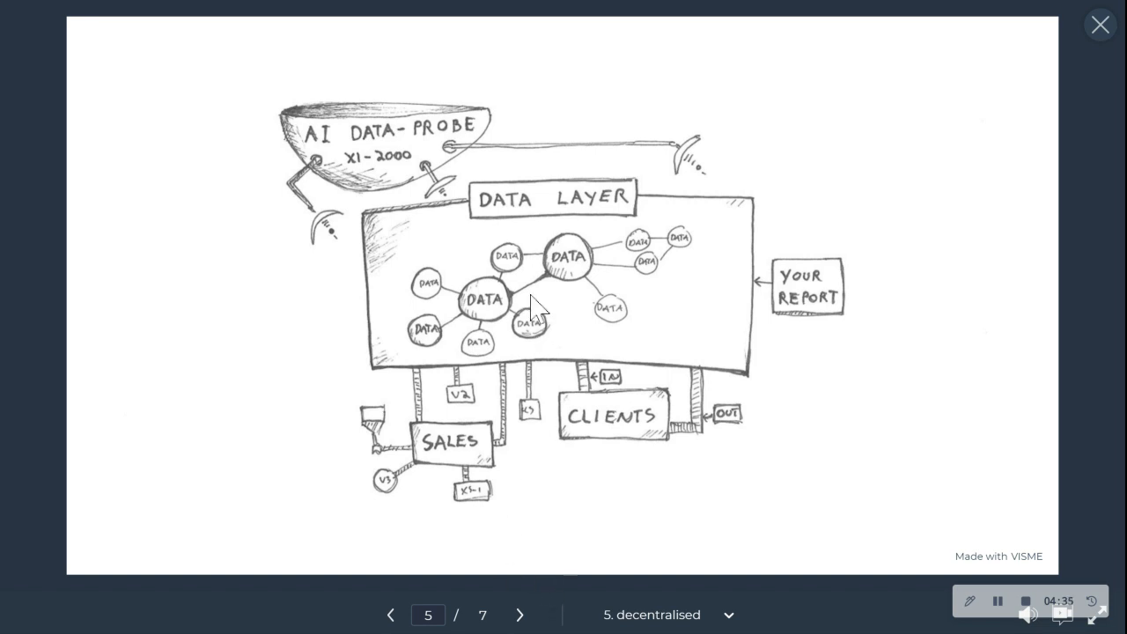
pyautogui.moveTo(502, 211)
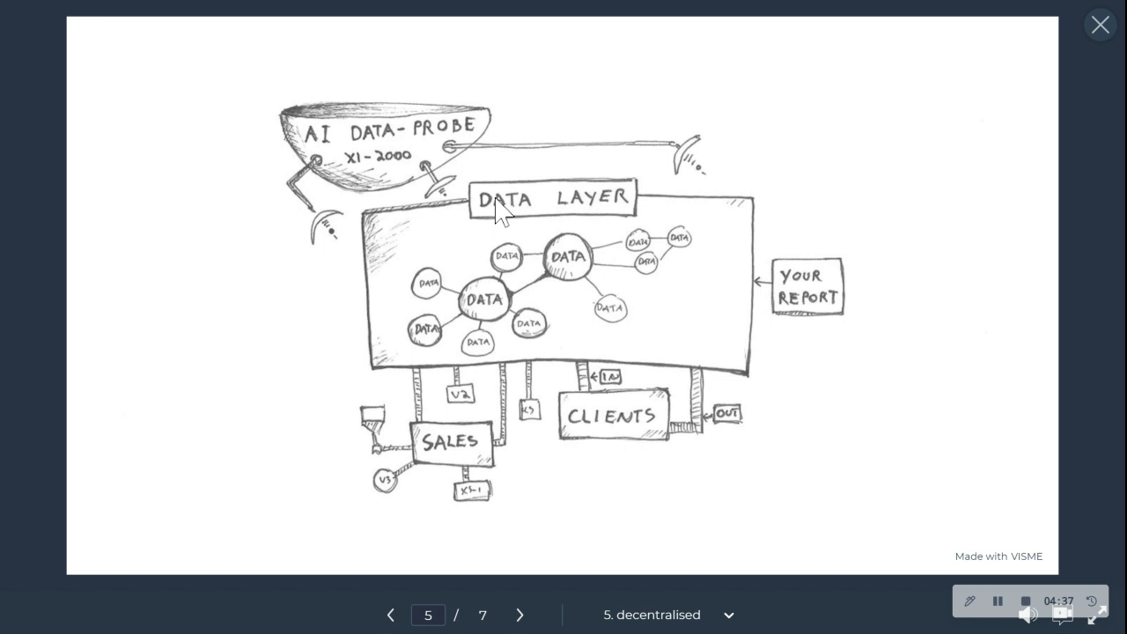
pyautogui.moveTo(421, 491)
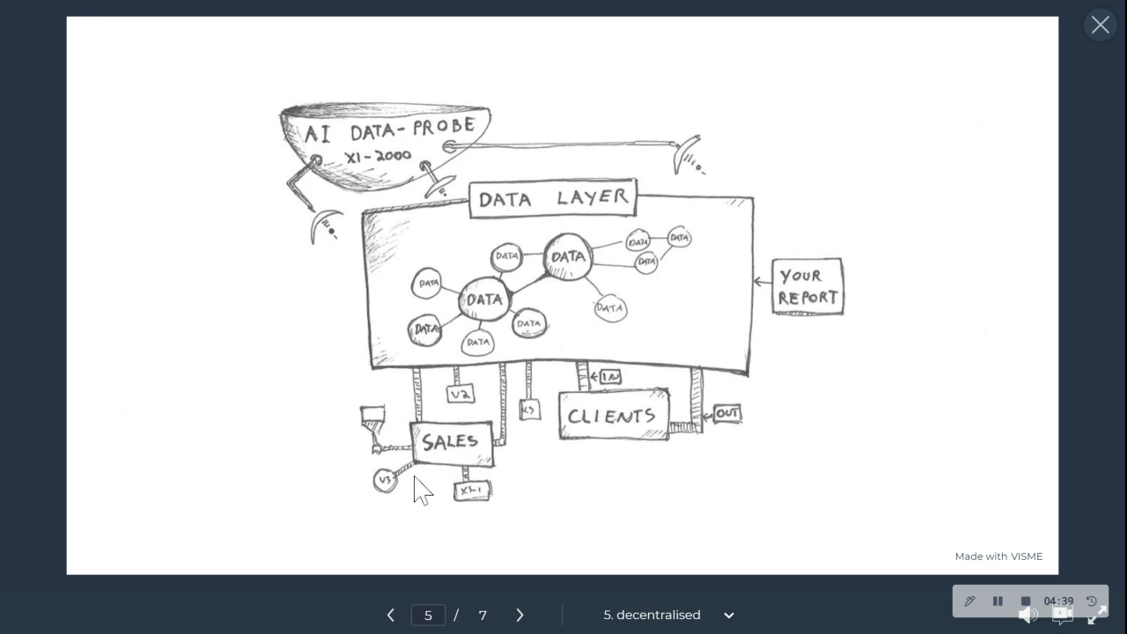
pyautogui.moveTo(465, 482)
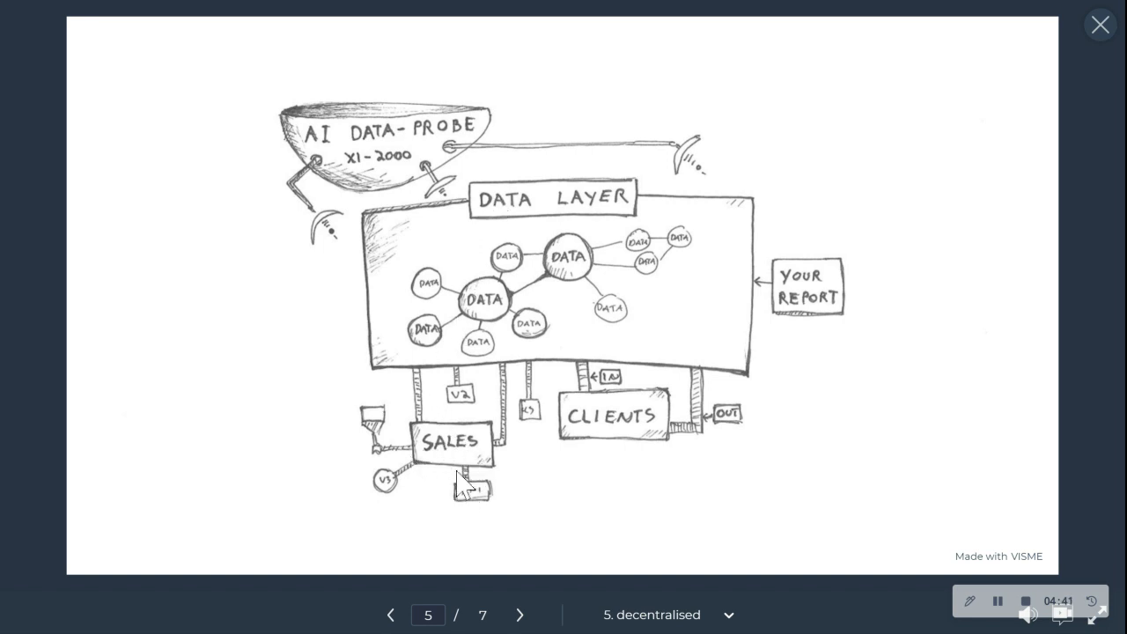
pyautogui.moveTo(418, 394)
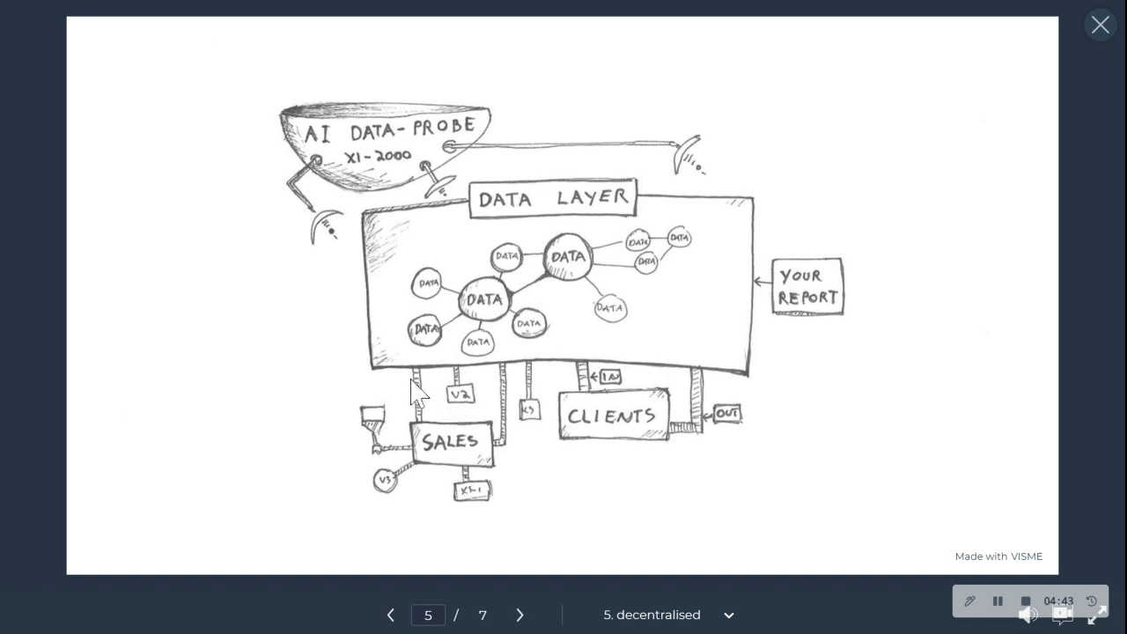
pyautogui.moveTo(467, 403)
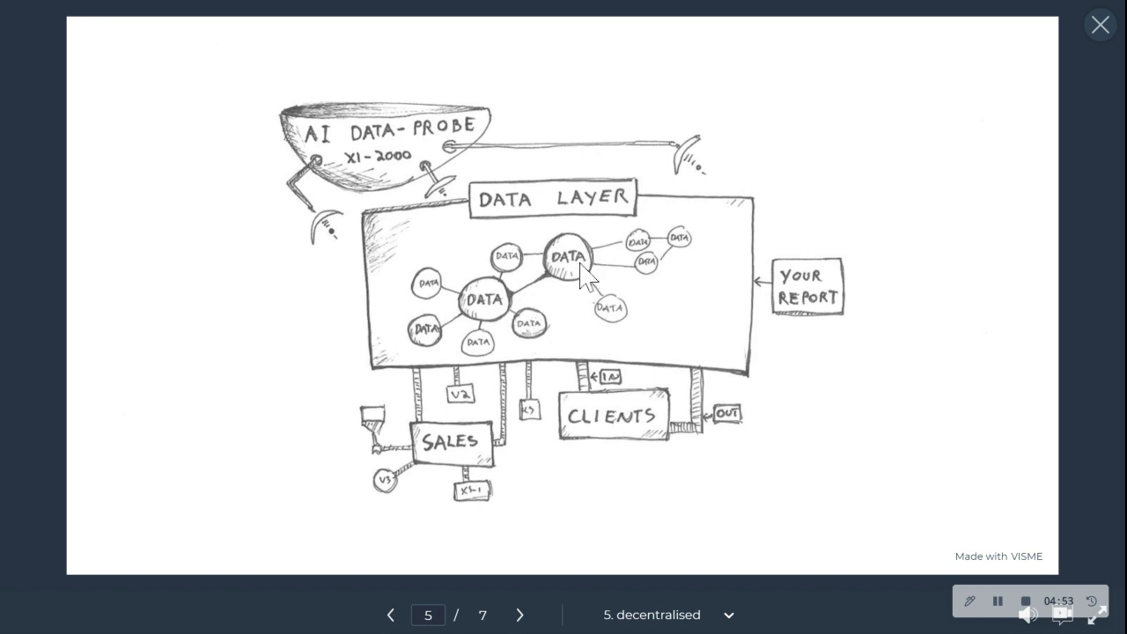
pyautogui.moveTo(544, 299)
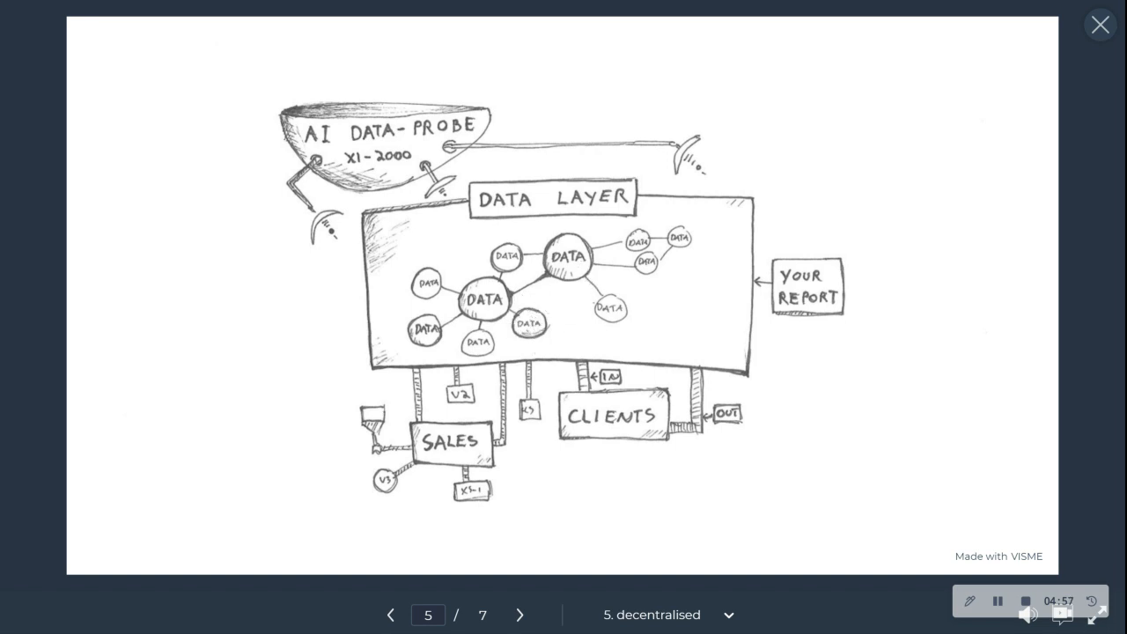
pyautogui.moveTo(466, 369)
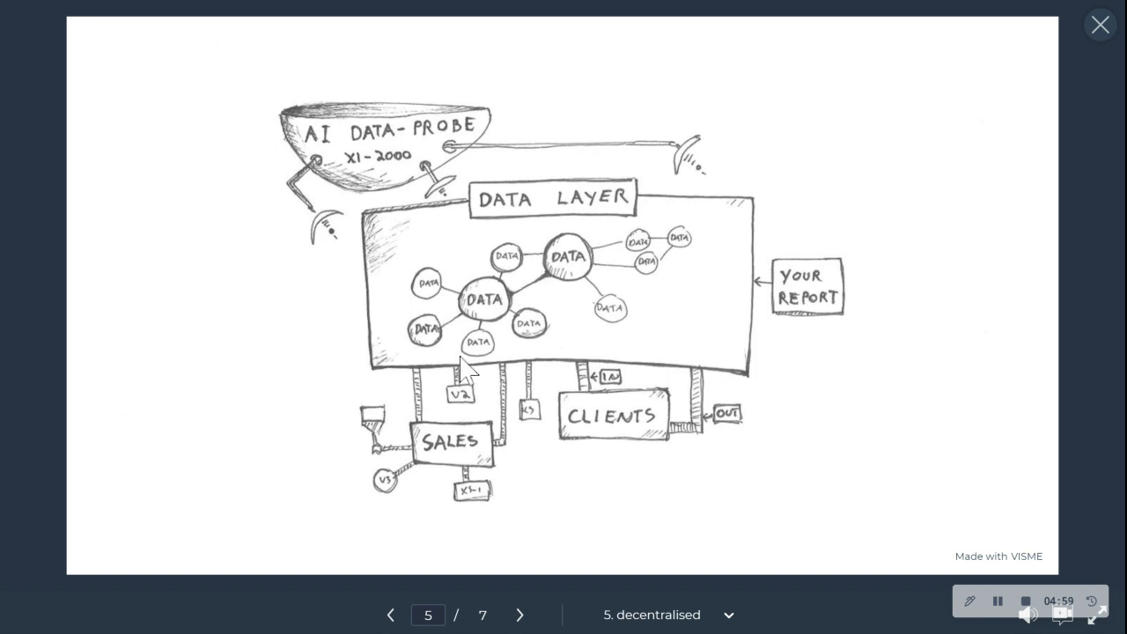
pyautogui.moveTo(474, 464)
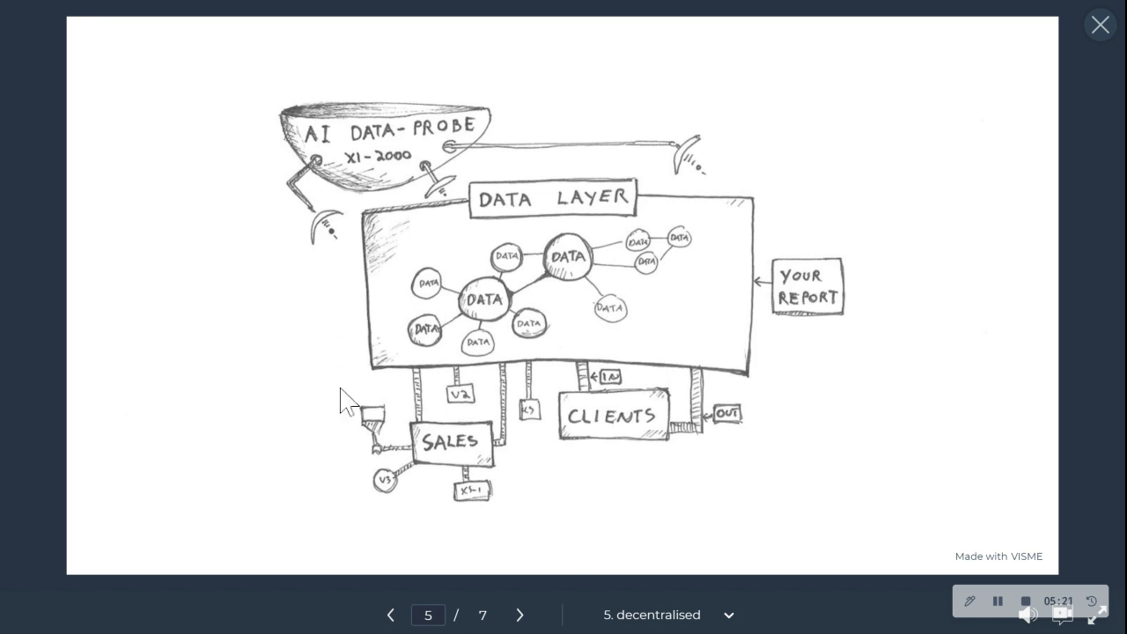
pyautogui.moveTo(567, 398)
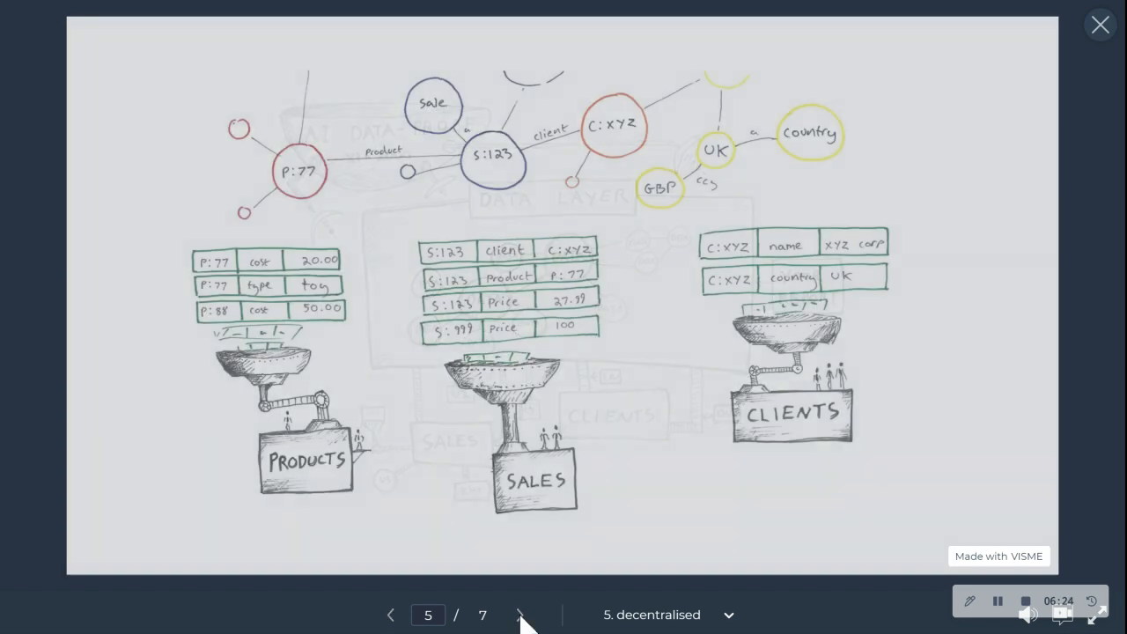
# Advance to slide 6, the graph linking products, sales and clients tables.
pyautogui.click(519, 615)
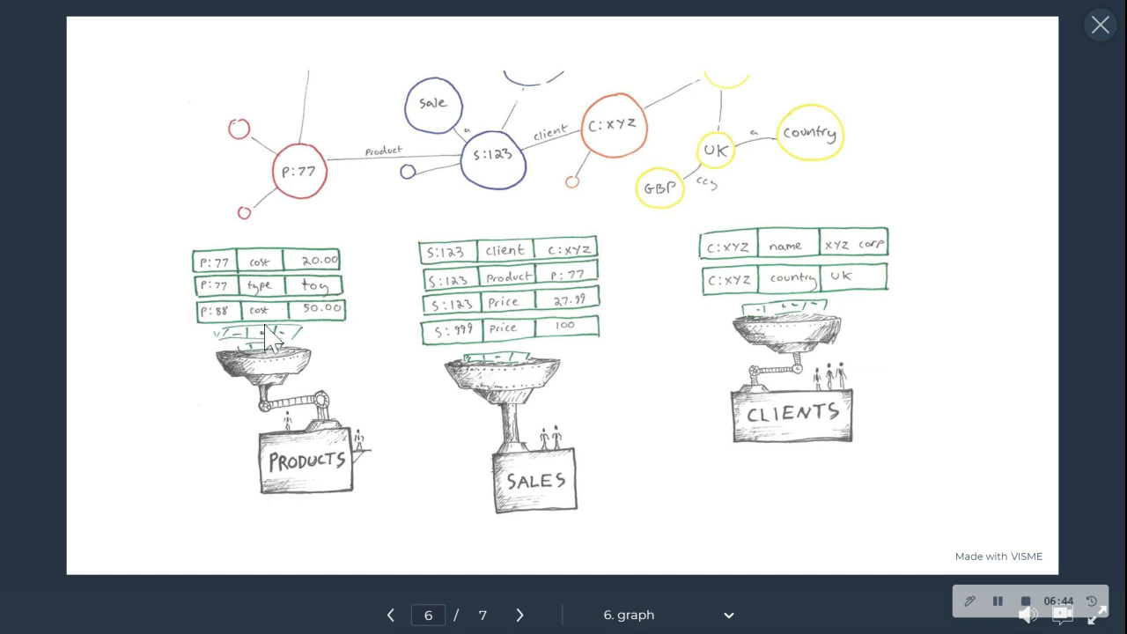
pyautogui.moveTo(532, 521)
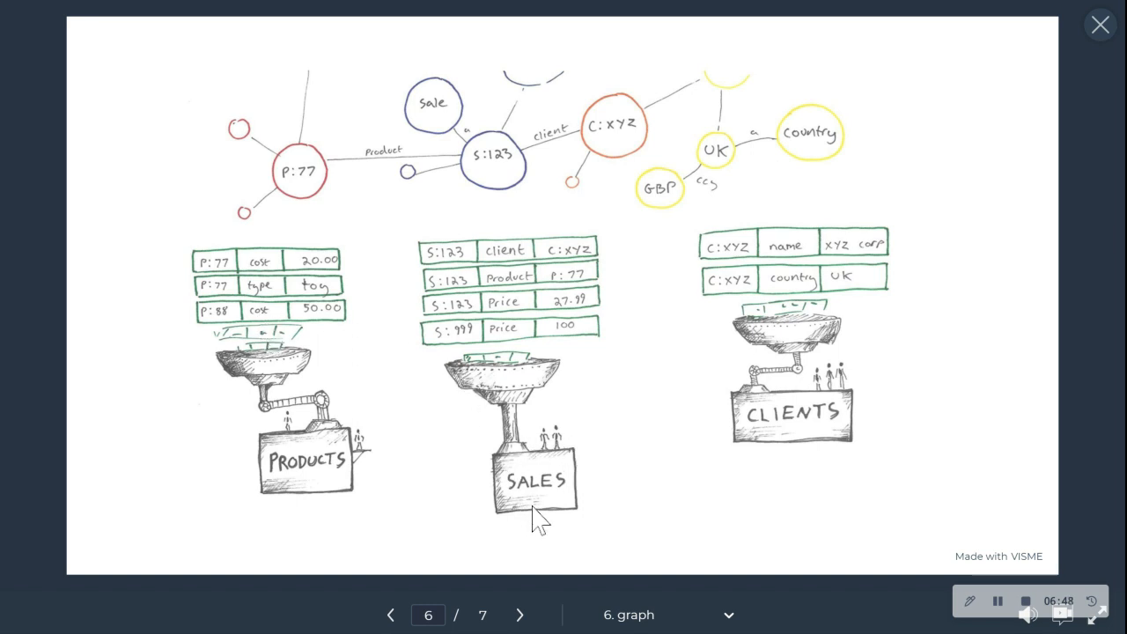
pyautogui.moveTo(454, 219)
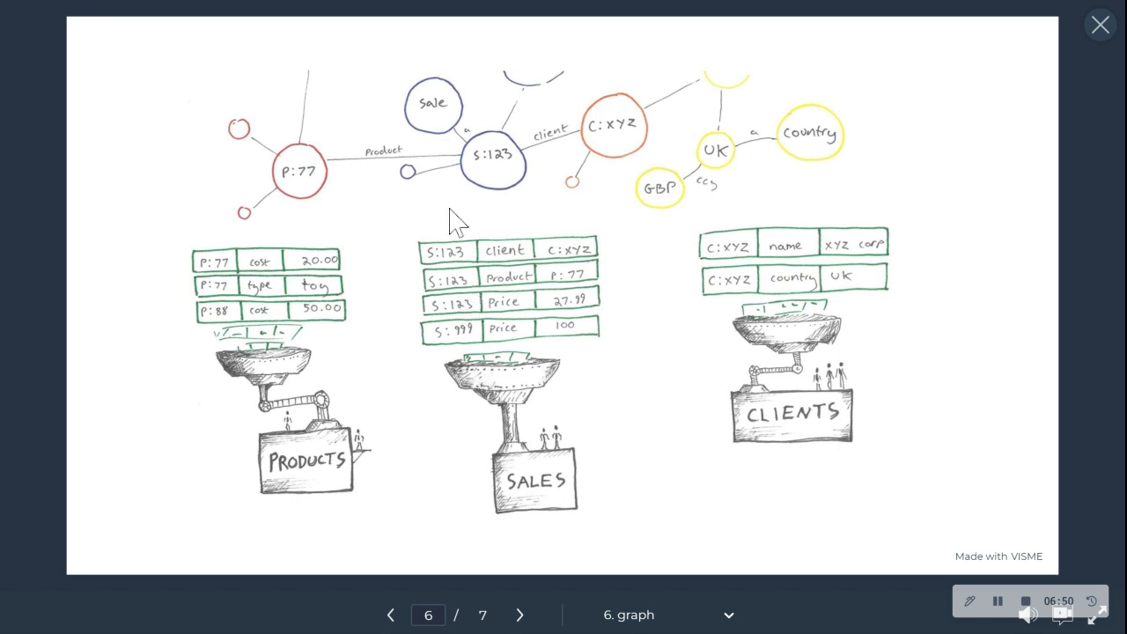
pyautogui.moveTo(454, 344)
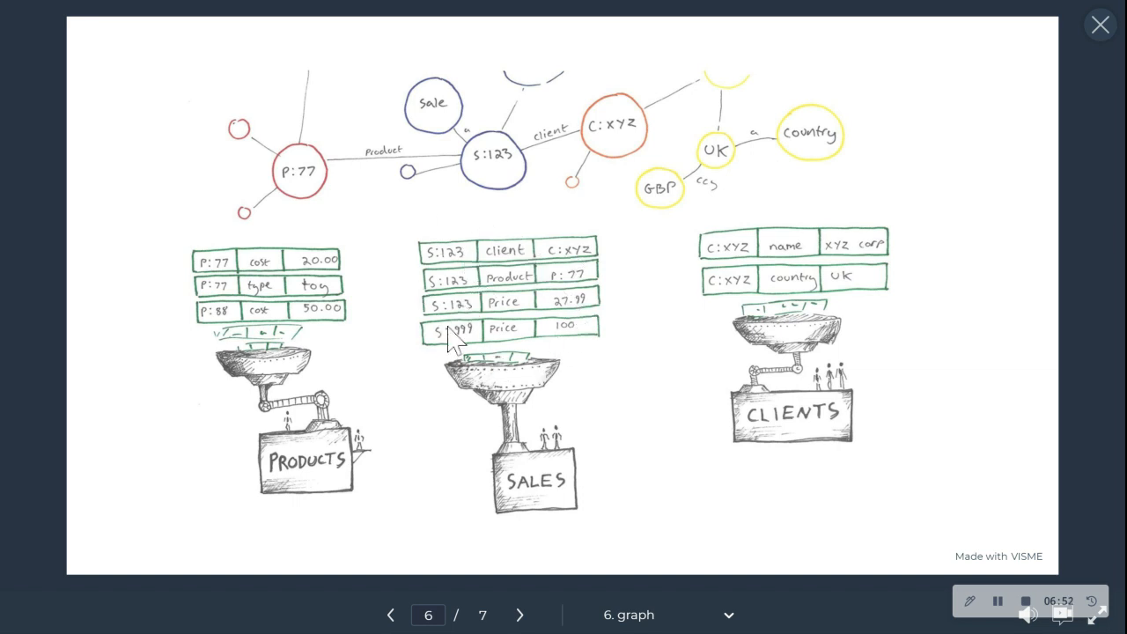
pyautogui.moveTo(528, 394)
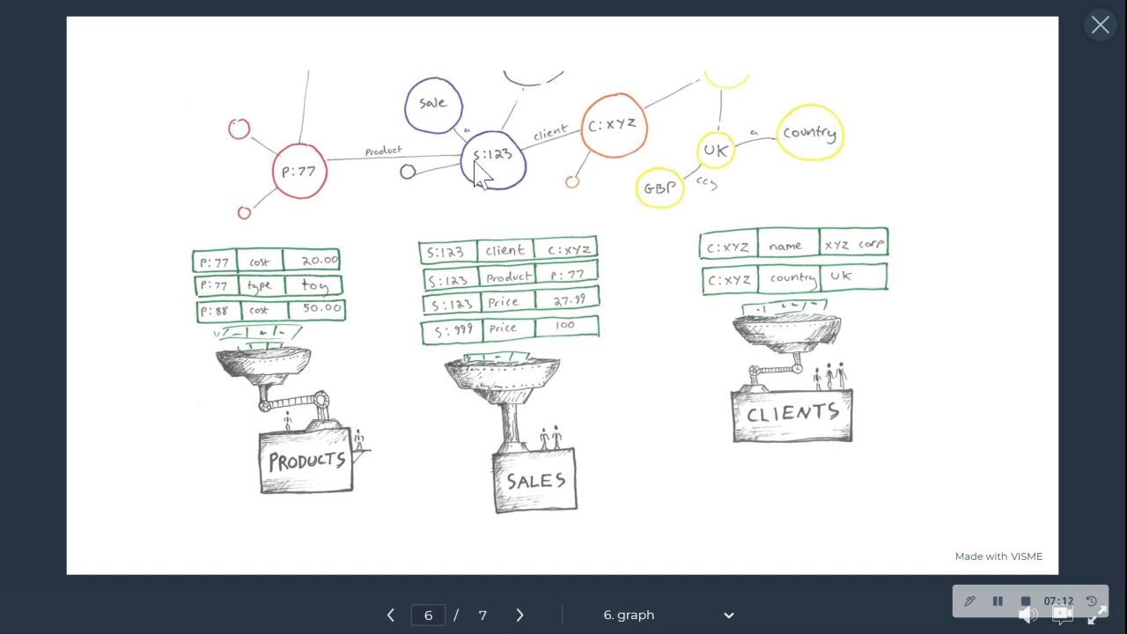
pyautogui.moveTo(501, 132)
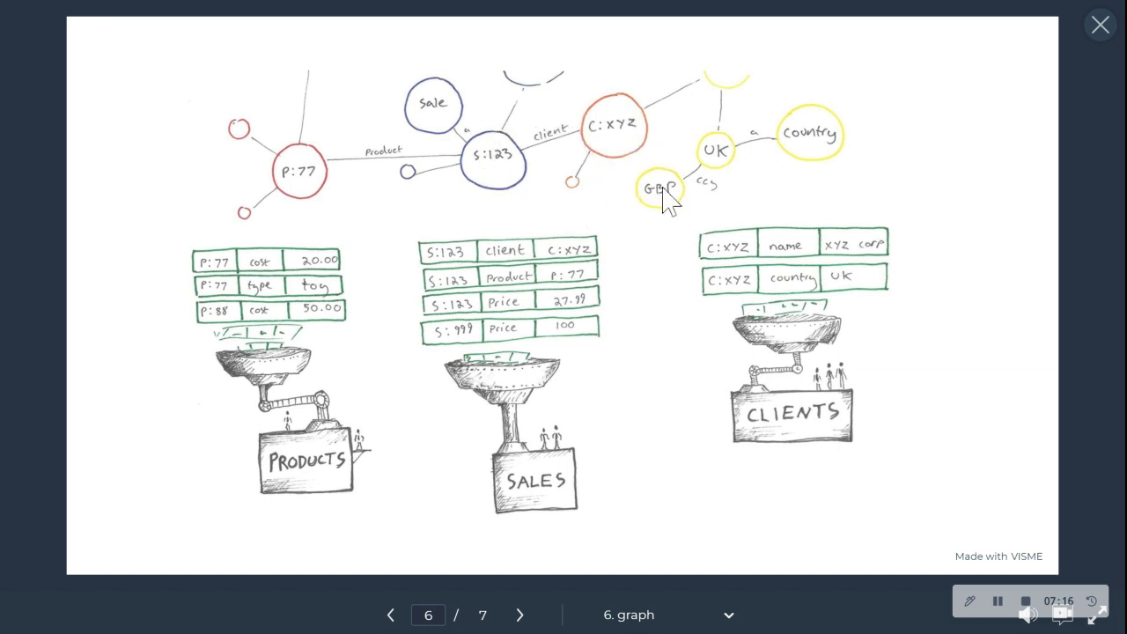
pyautogui.moveTo(773, 167)
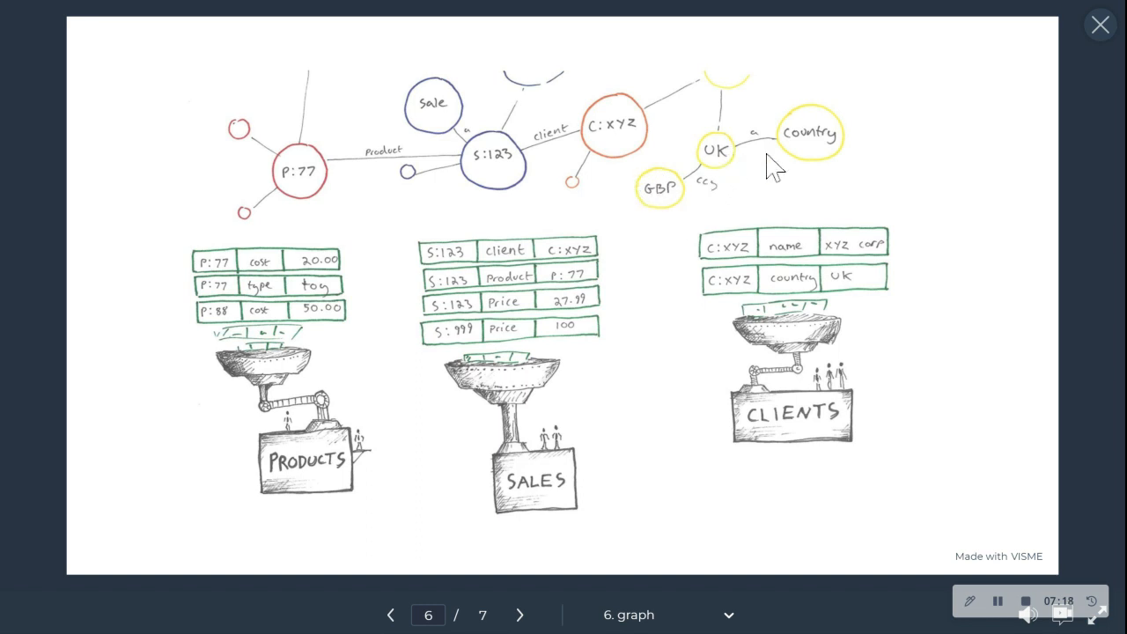
pyautogui.moveTo(632, 92)
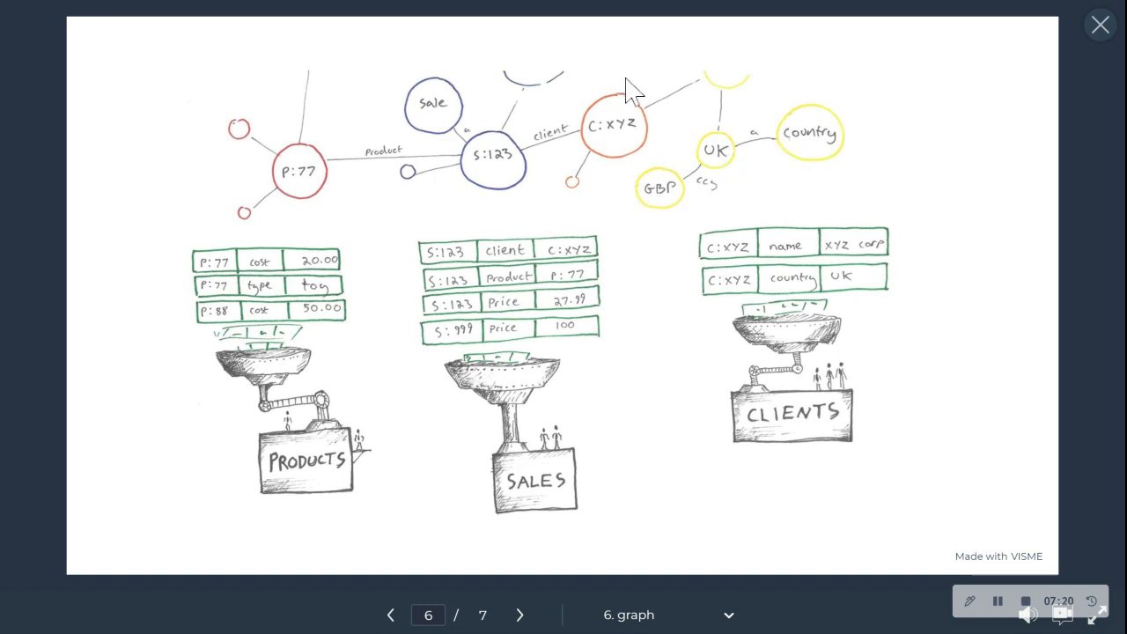
pyautogui.moveTo(491, 99)
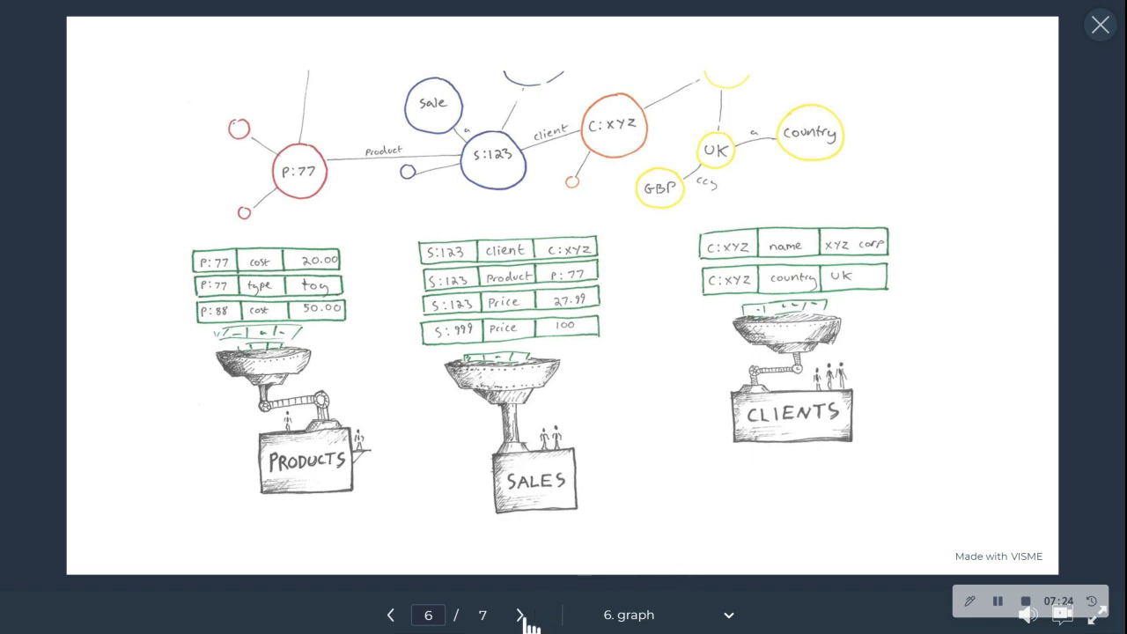
# Reach slide 7, the Decentralized Data Mesh sketch, after briefly revisiting slide 6.
pyautogui.click(519, 615)
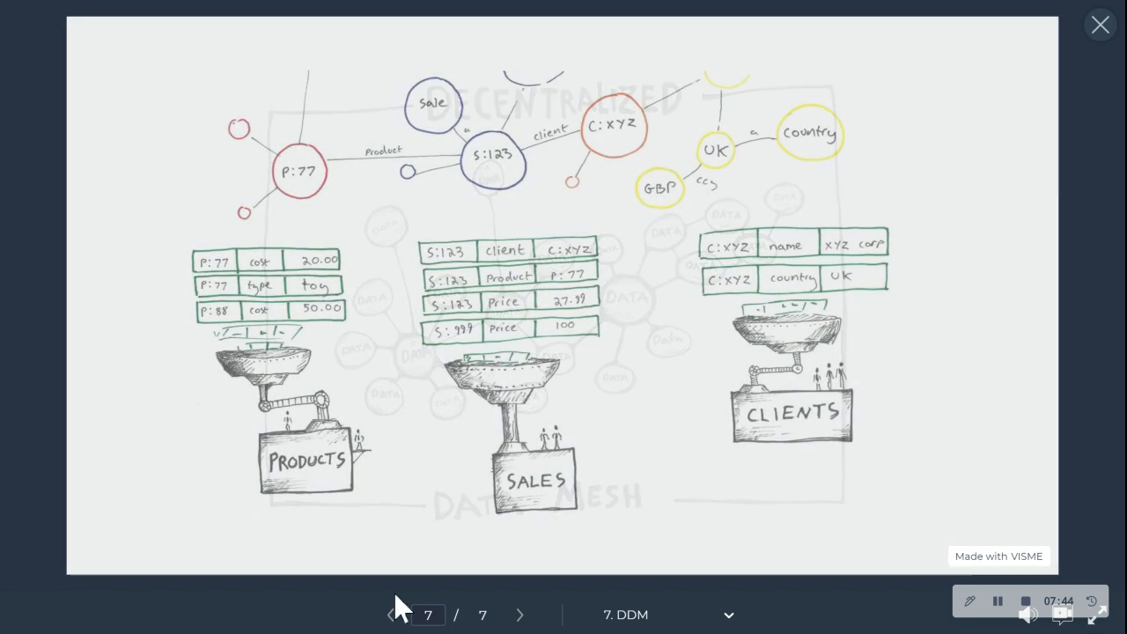
pyautogui.click(391, 614)
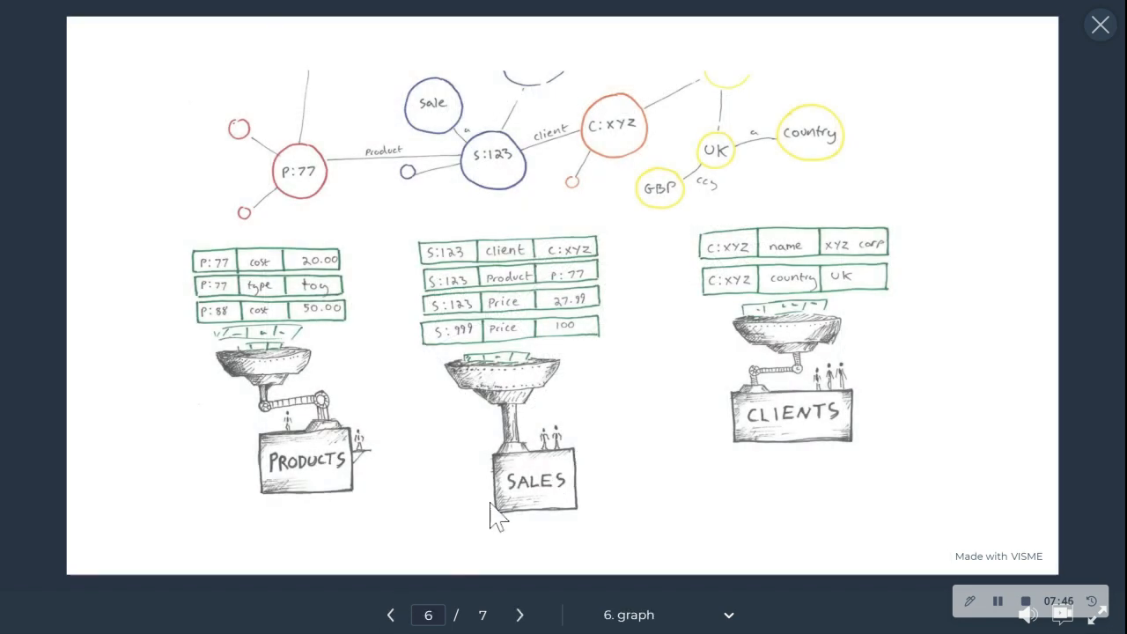
pyautogui.moveTo(625, 398)
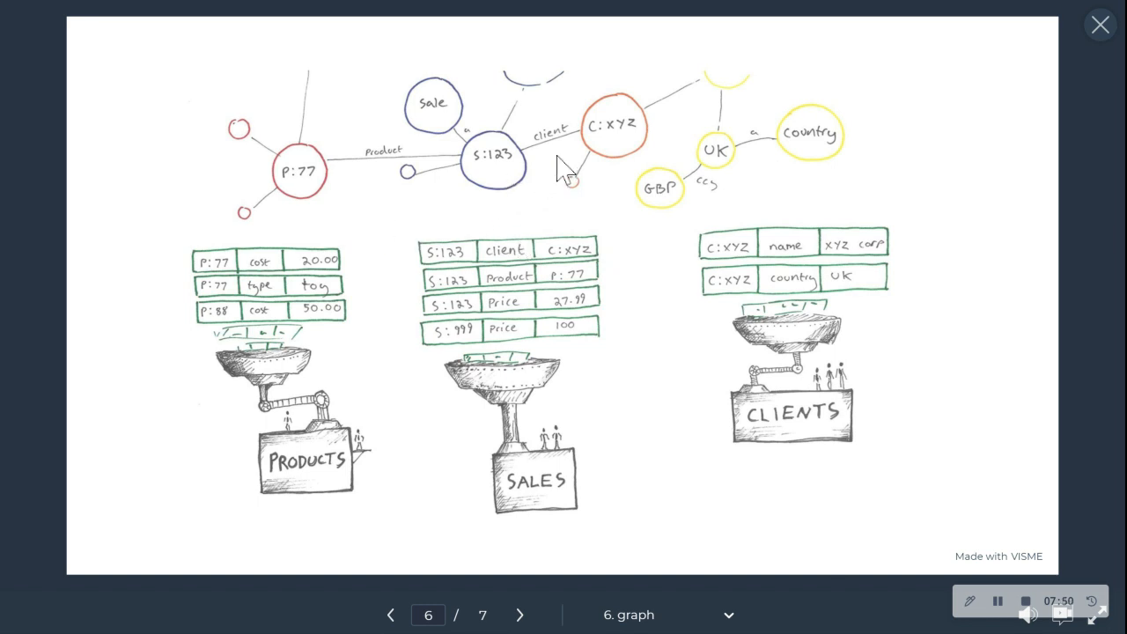
pyautogui.moveTo(737, 120)
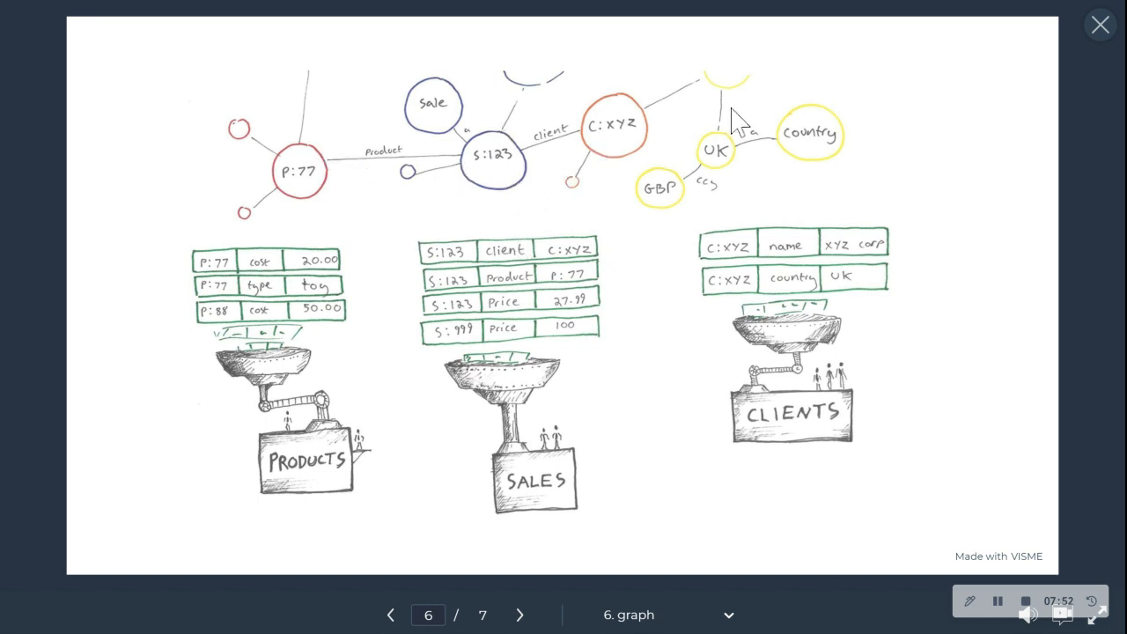
pyautogui.moveTo(761, 162)
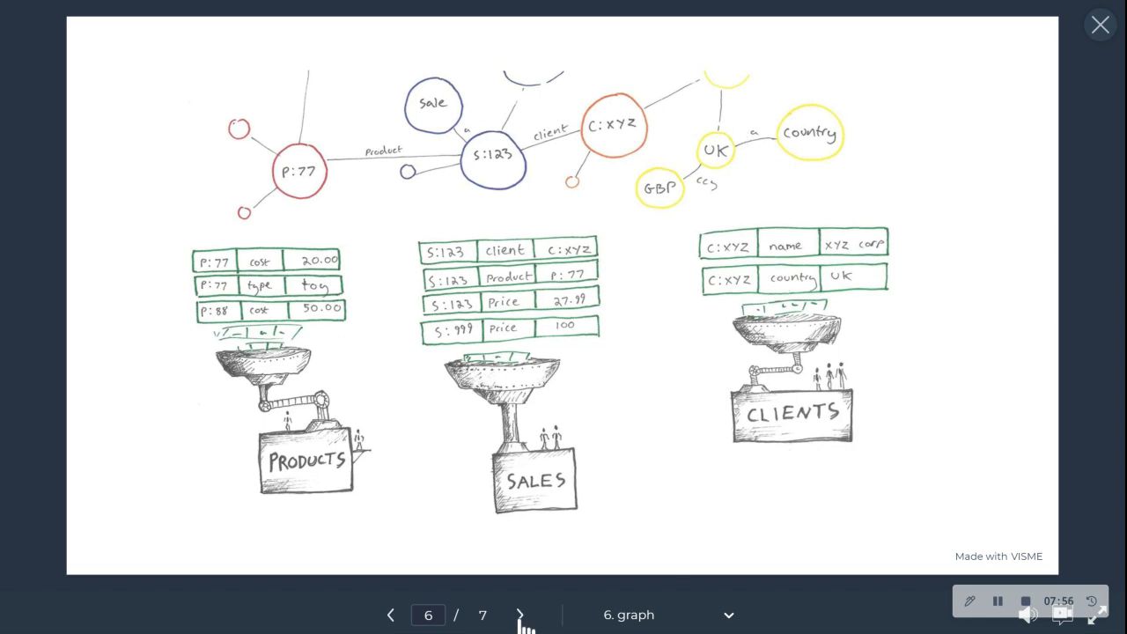
pyautogui.click(519, 614)
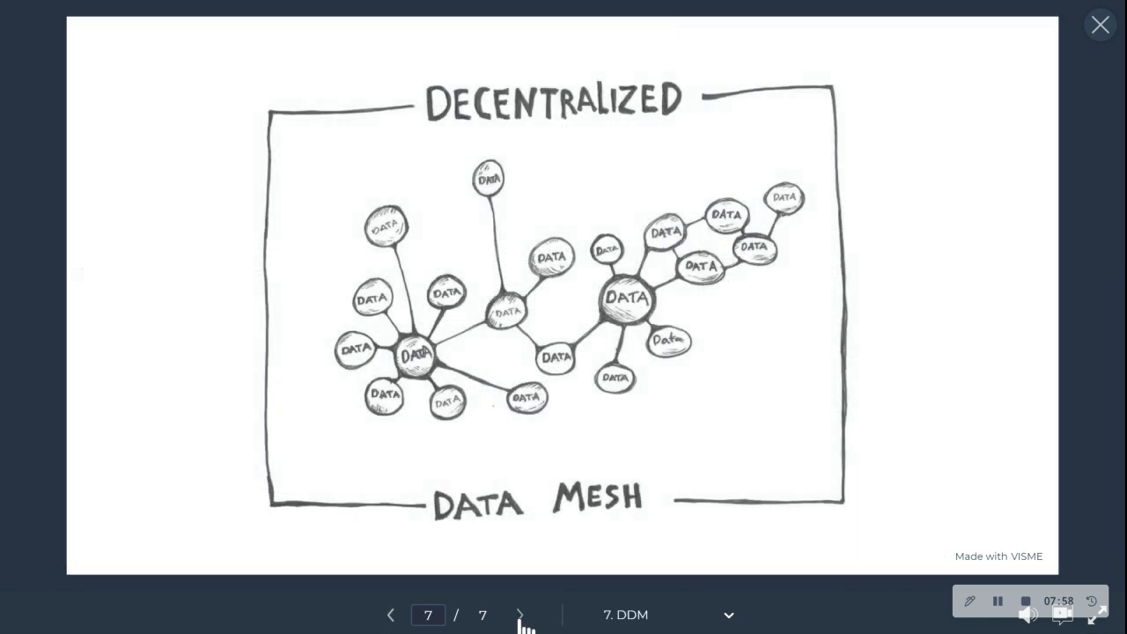